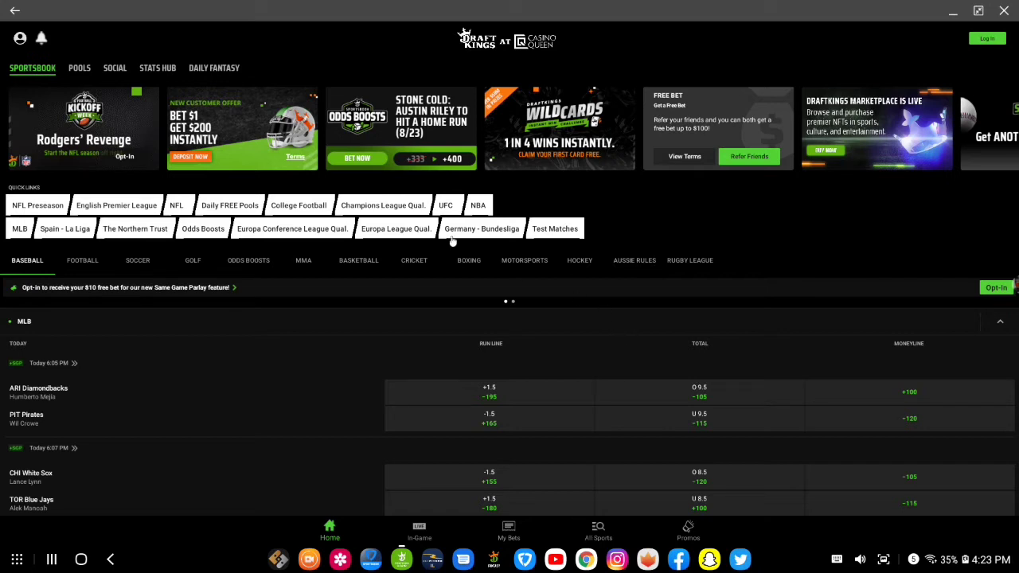
mouse_move(7, 216)
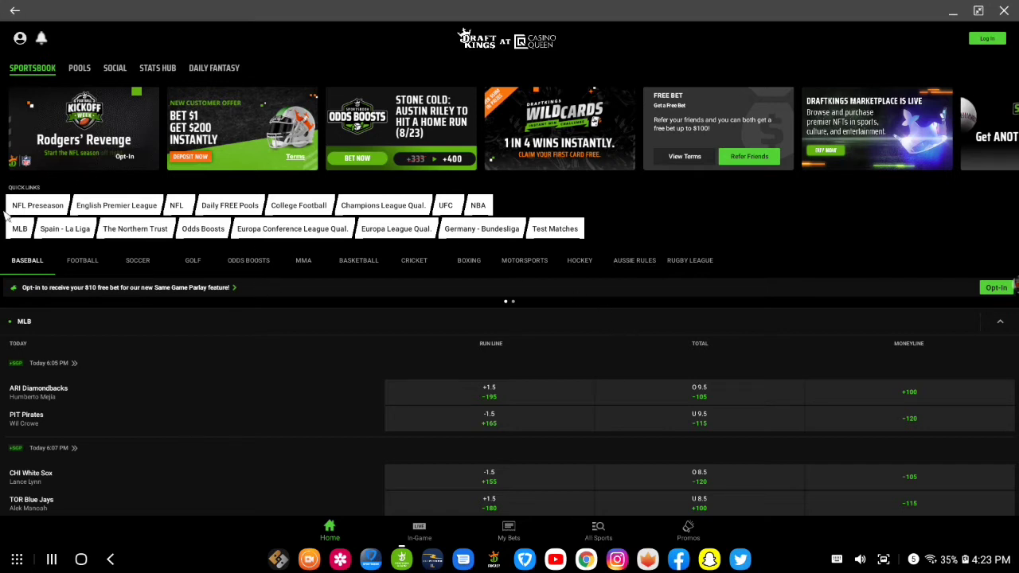
mouse_move(140, 390)
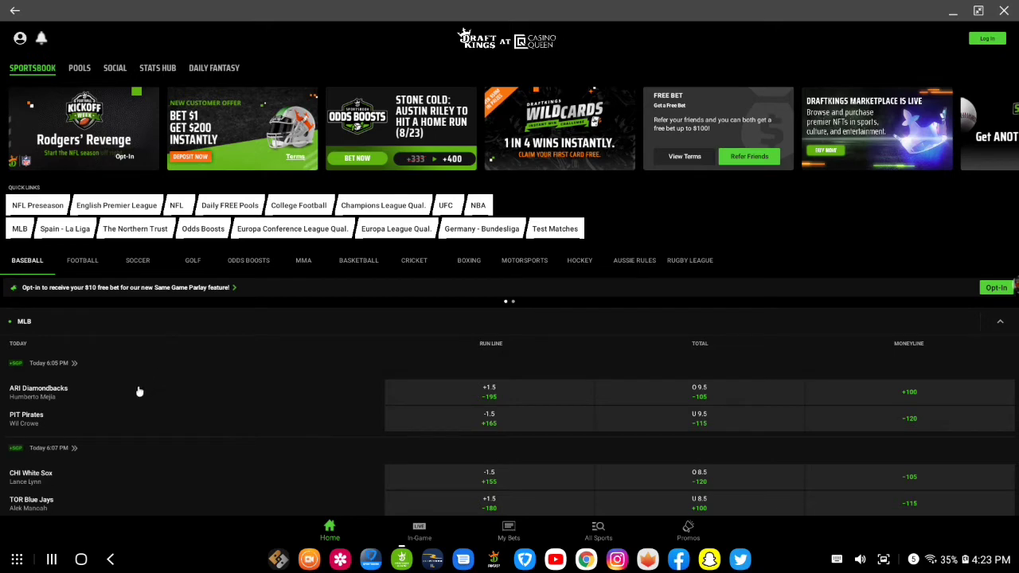
Open the NFL Preseason Jaguars @ Saints event and answer the Continue With SGP? prompt.
scroll(down, 3)
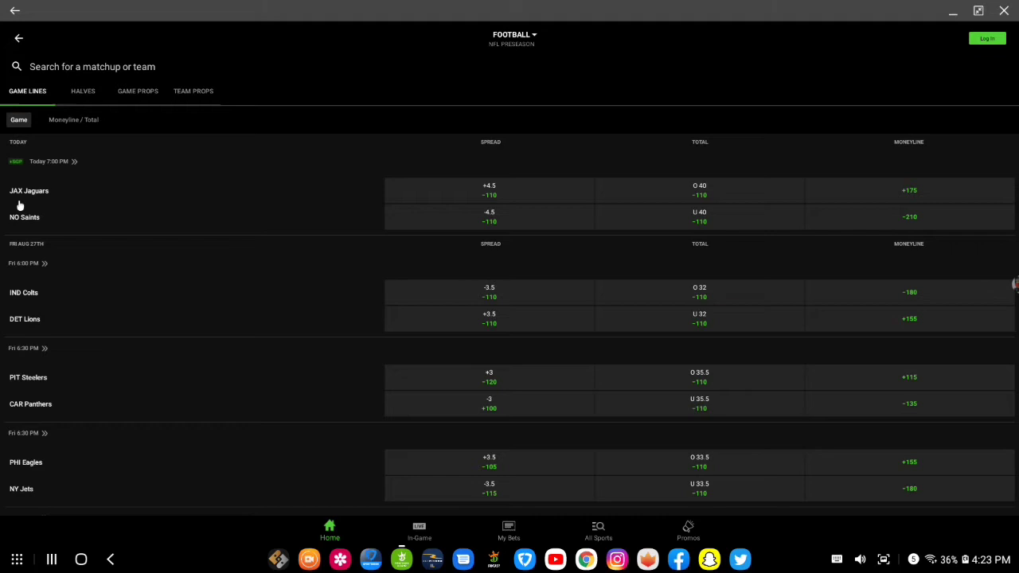
mouse_move(52, 137)
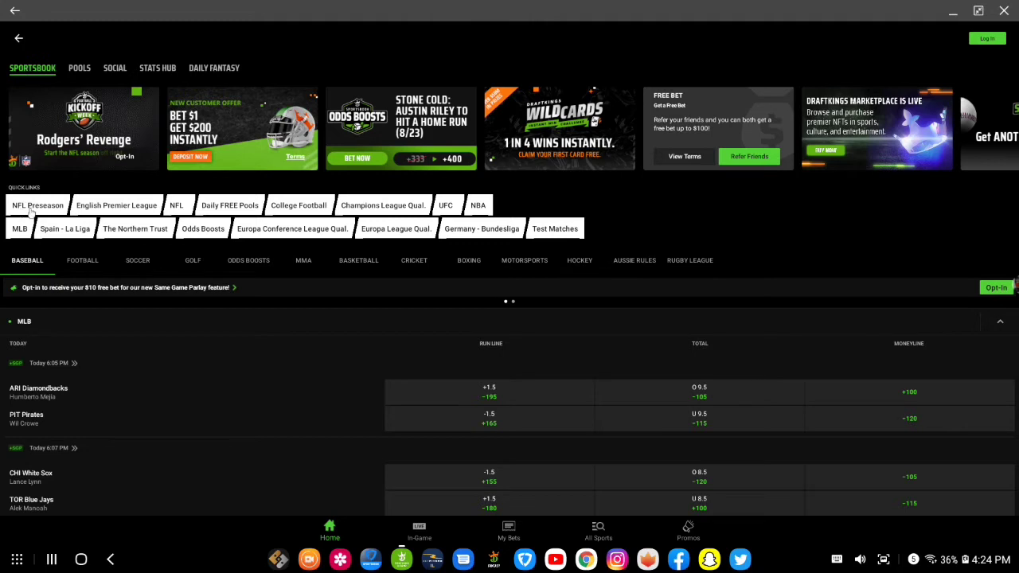
click(38, 205)
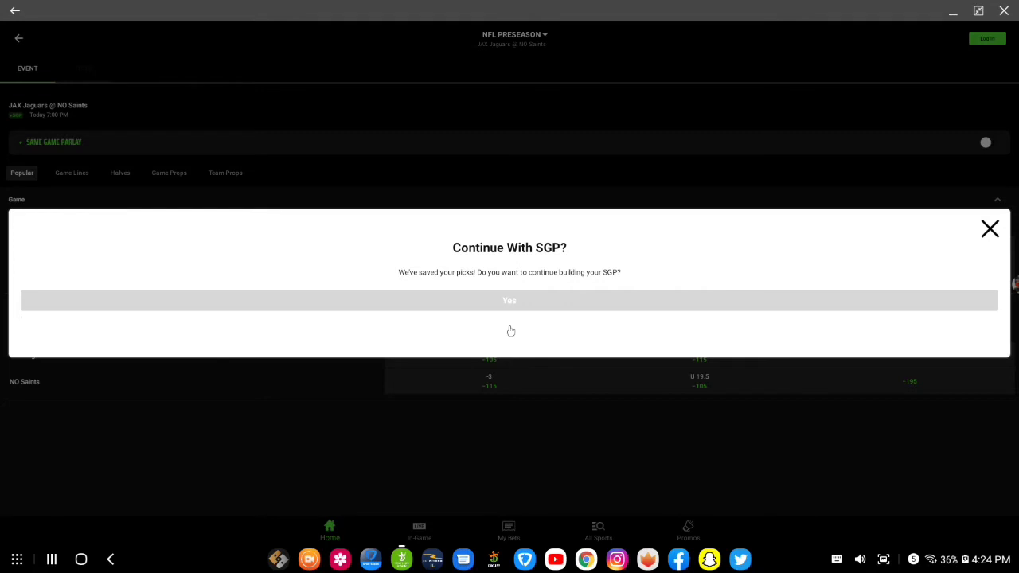
click(989, 229)
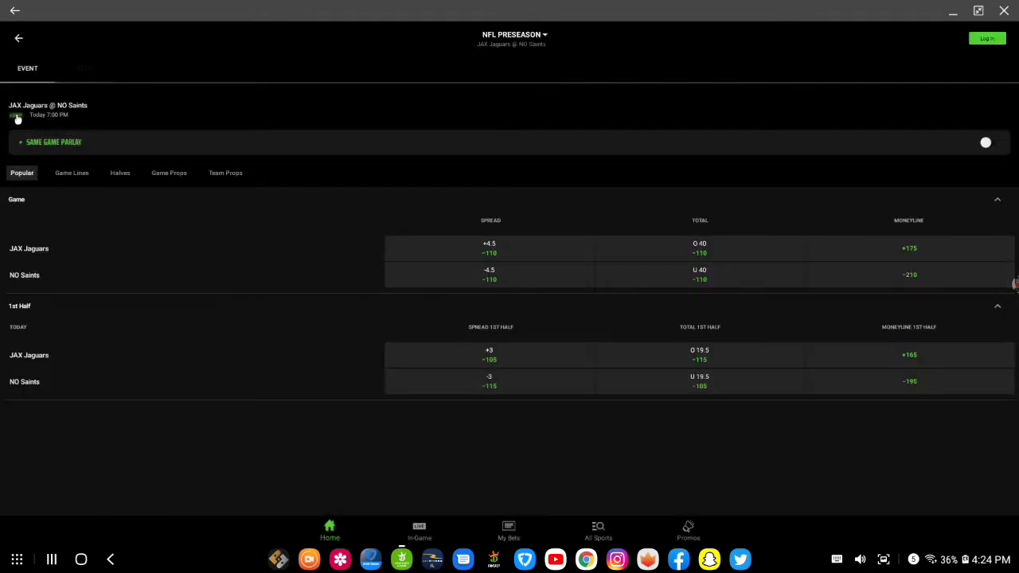
mouse_move(295, 348)
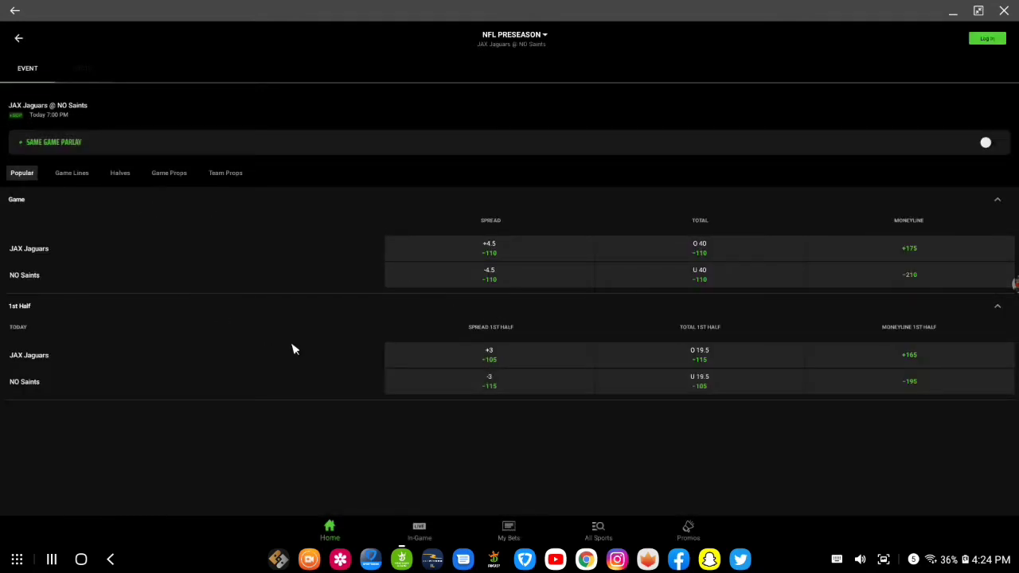
mouse_move(549, 278)
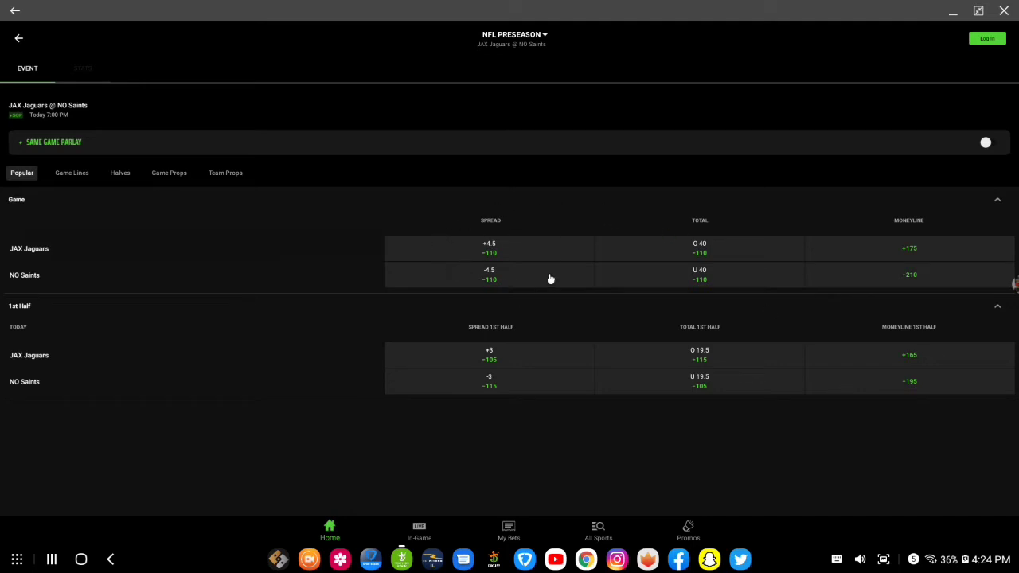
mouse_move(651, 279)
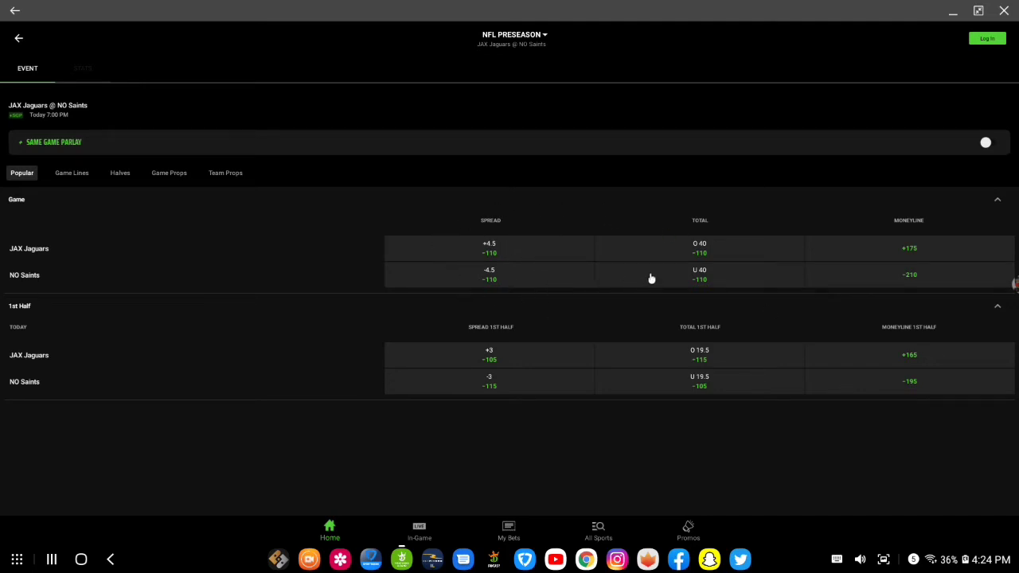
mouse_move(672, 279)
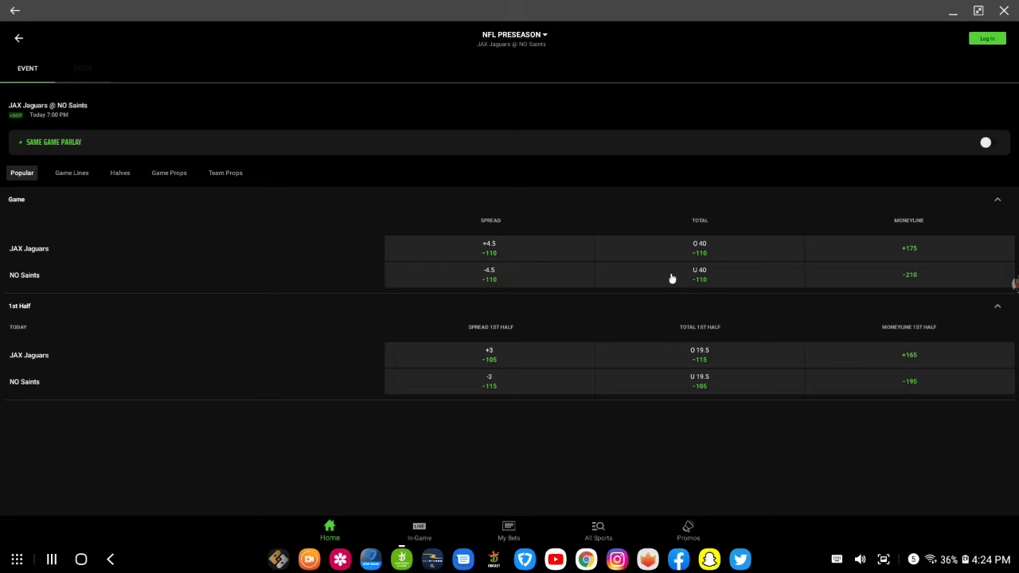
mouse_move(666, 278)
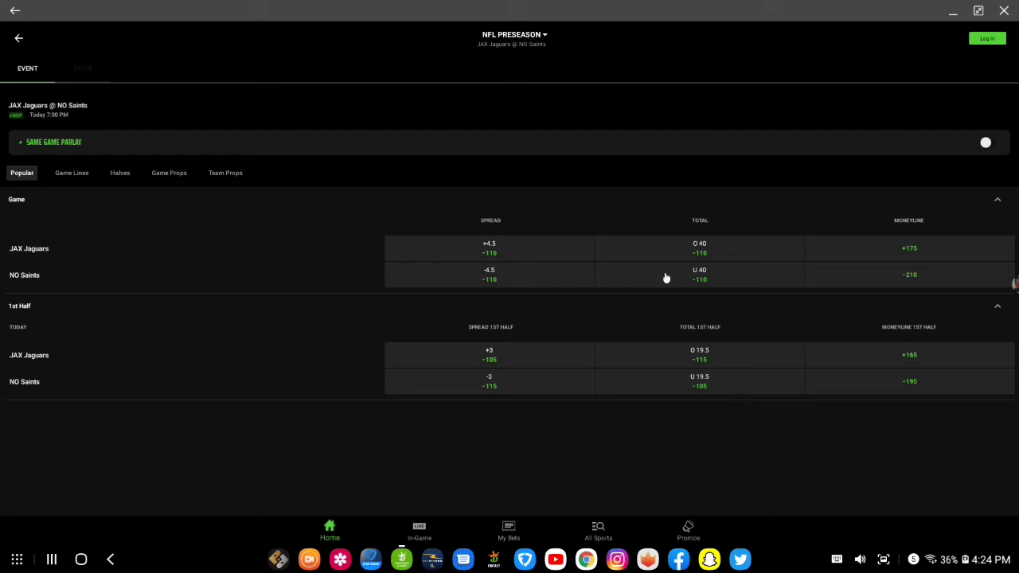
mouse_move(987, 320)
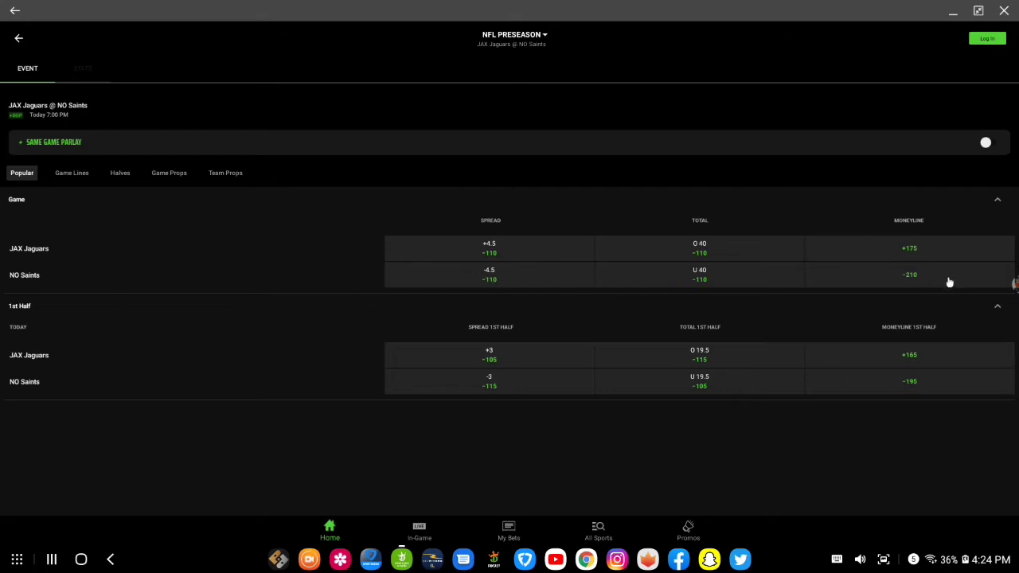
mouse_move(904, 290)
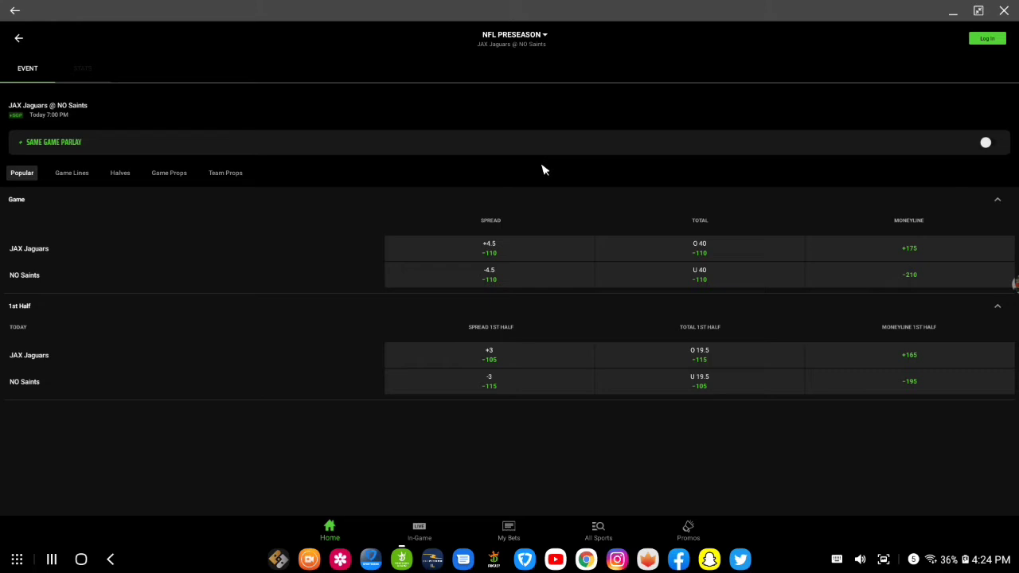
mouse_move(93, 148)
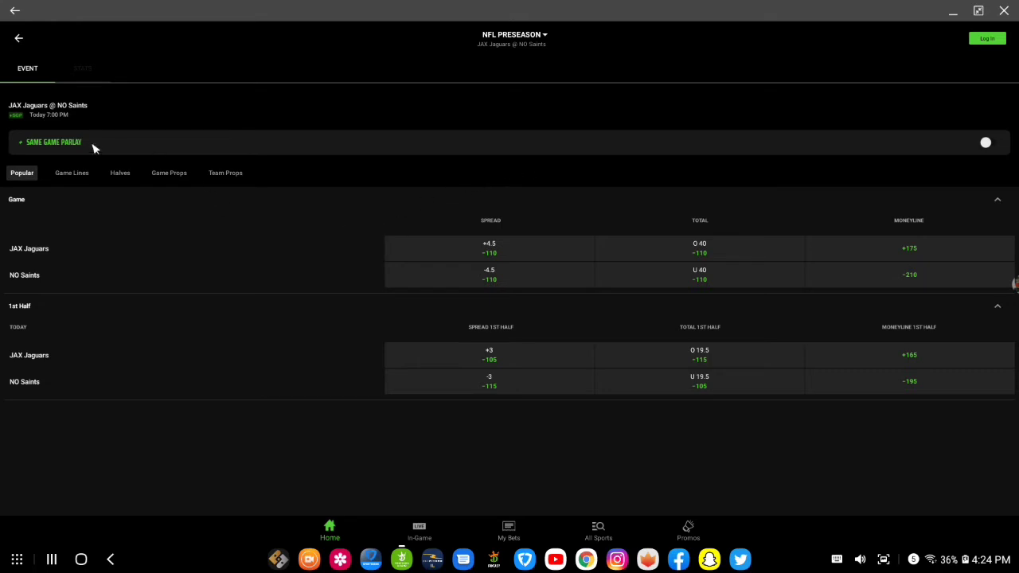
mouse_move(993, 153)
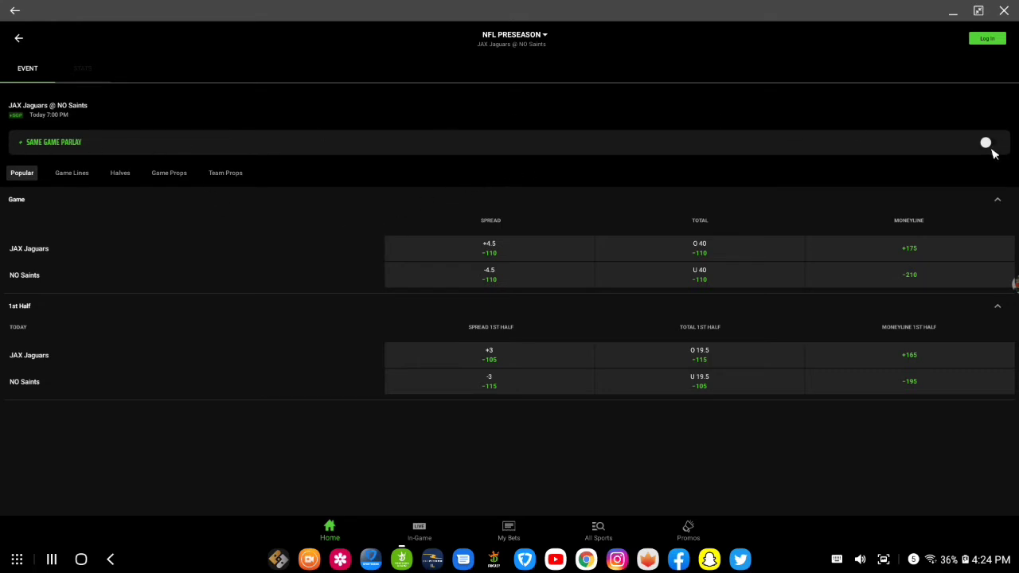
Turn on Same Game Parlay and show the Winning Margin game props.
click(993, 141)
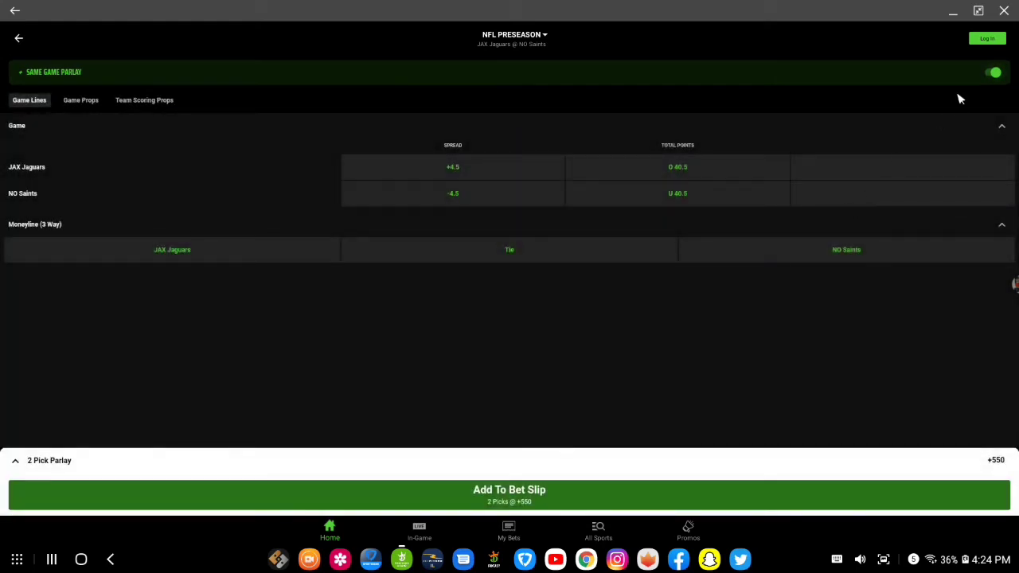
mouse_move(502, 124)
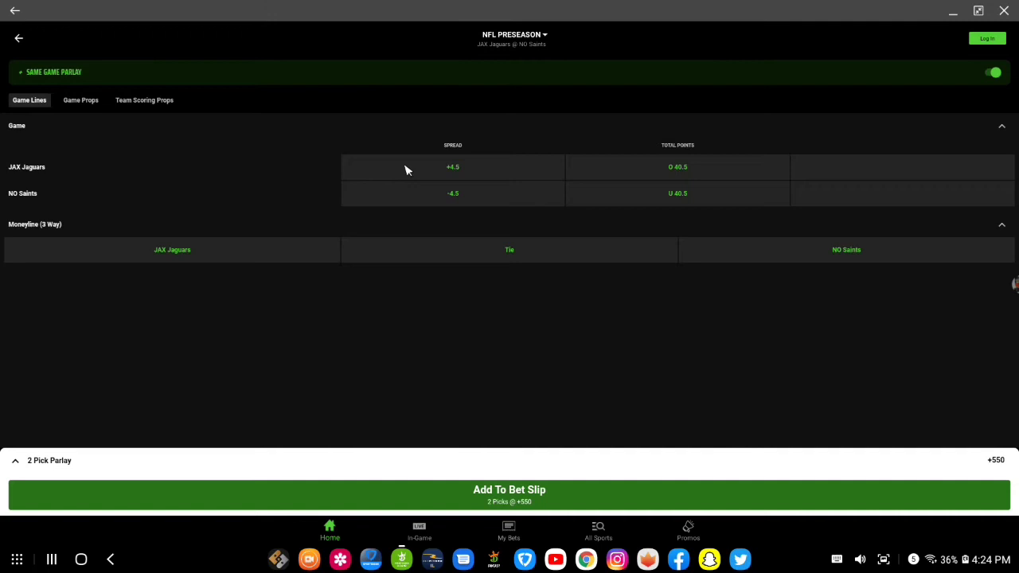
click(81, 100)
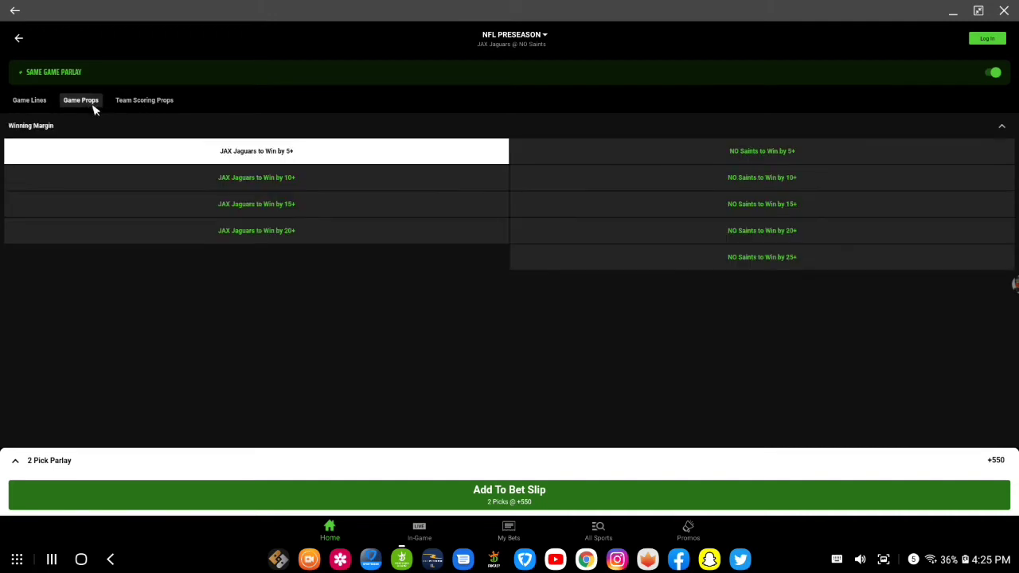
mouse_move(271, 221)
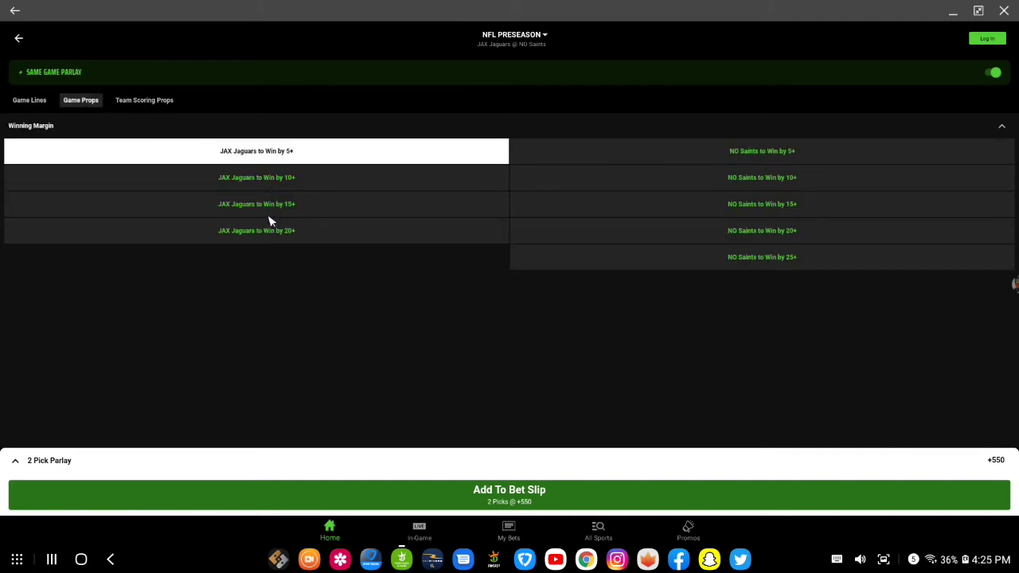
mouse_move(587, 241)
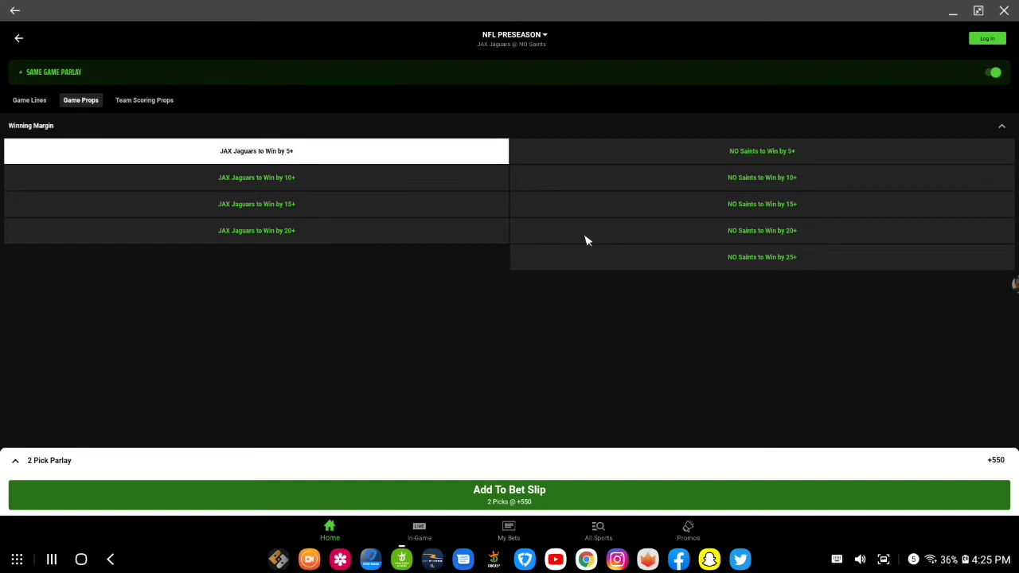
mouse_move(104, 90)
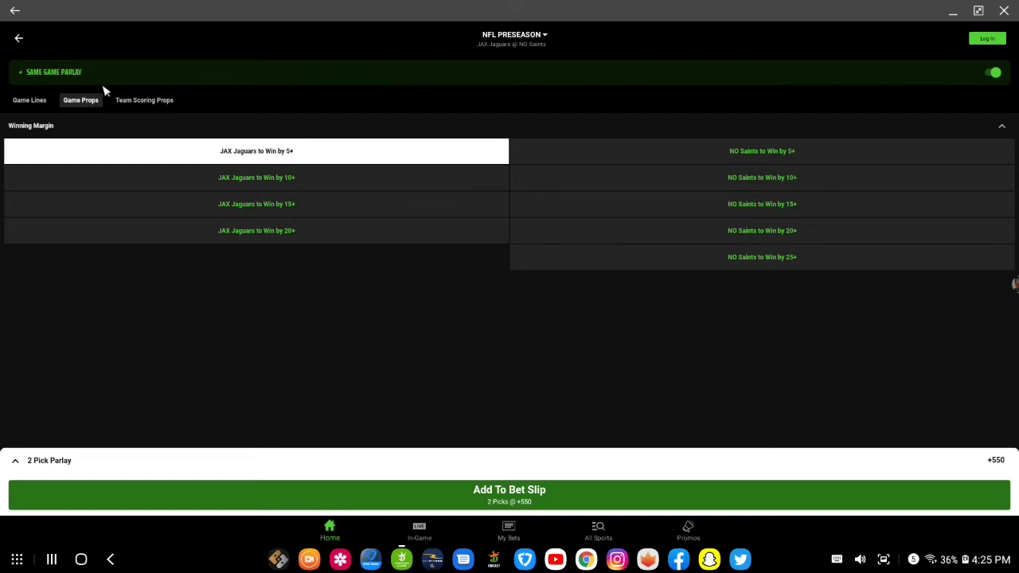
mouse_move(153, 111)
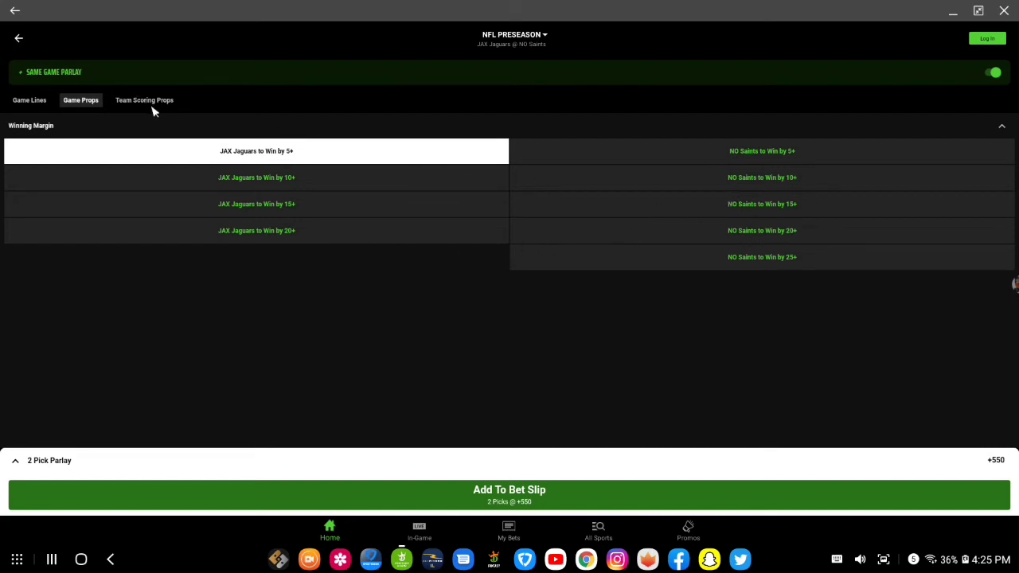
Switch to Team Scoring Props and clear both picks from the parlay slip.
click(144, 99)
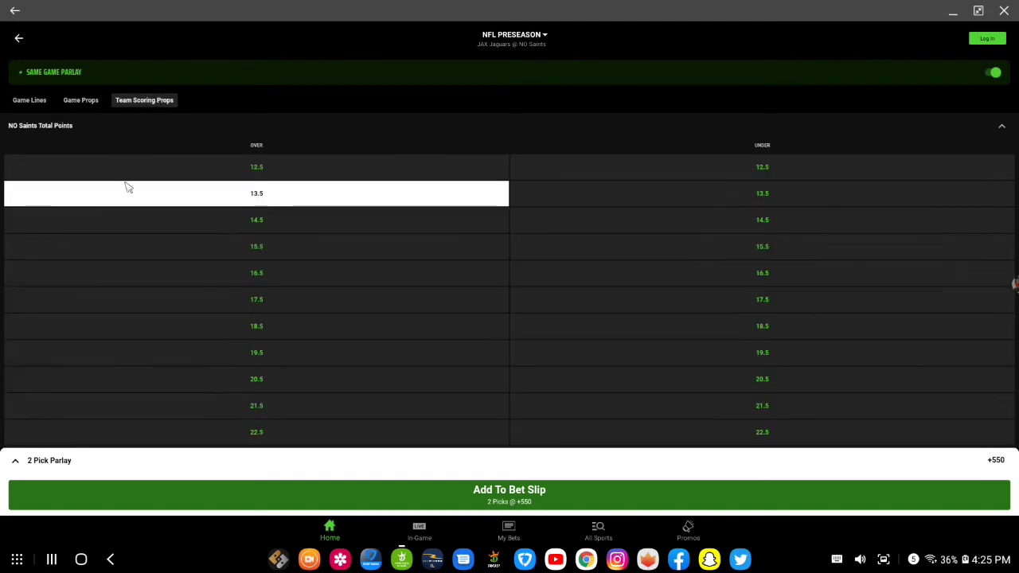
mouse_move(346, 222)
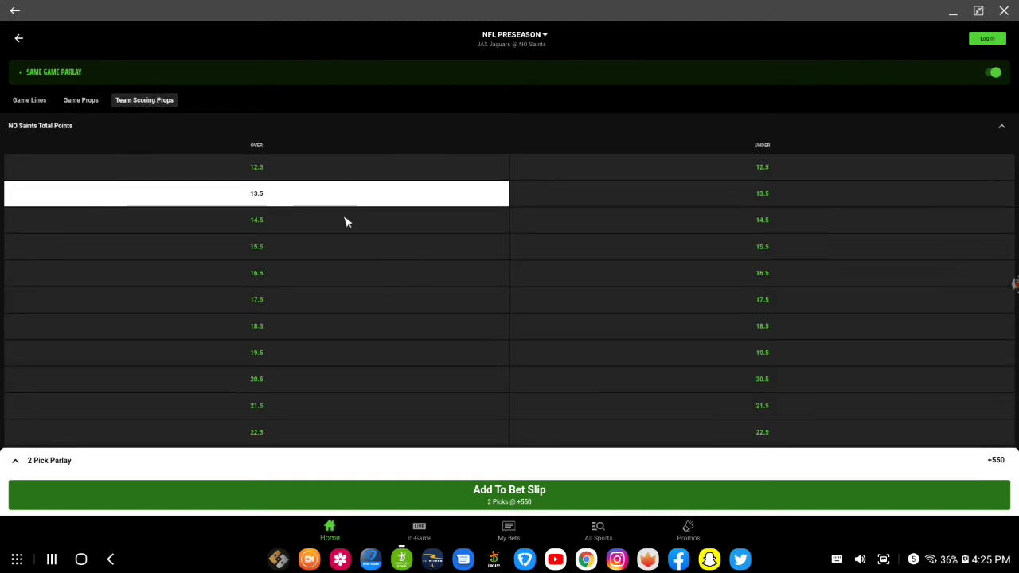
mouse_move(770, 536)
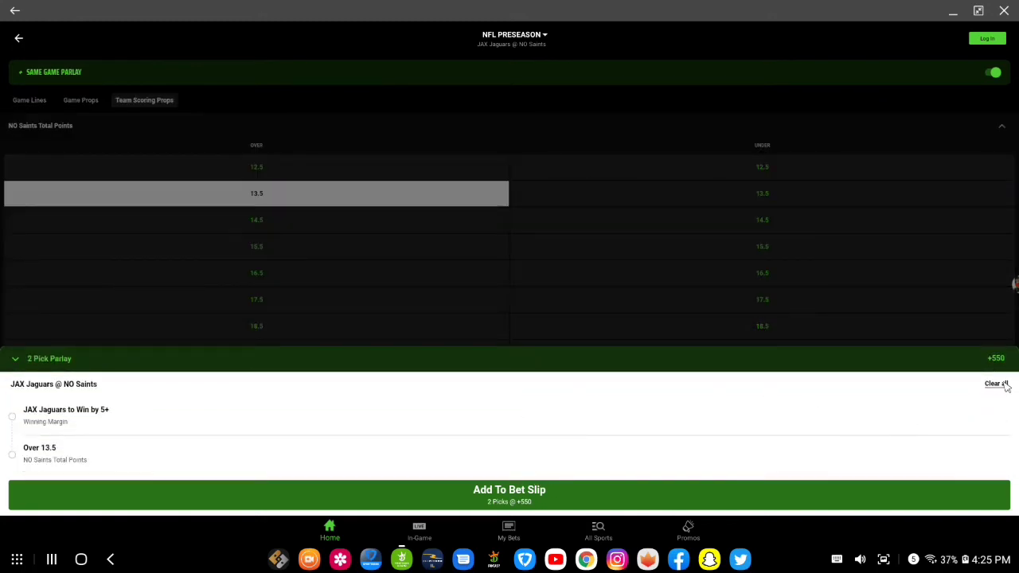
click(995, 383)
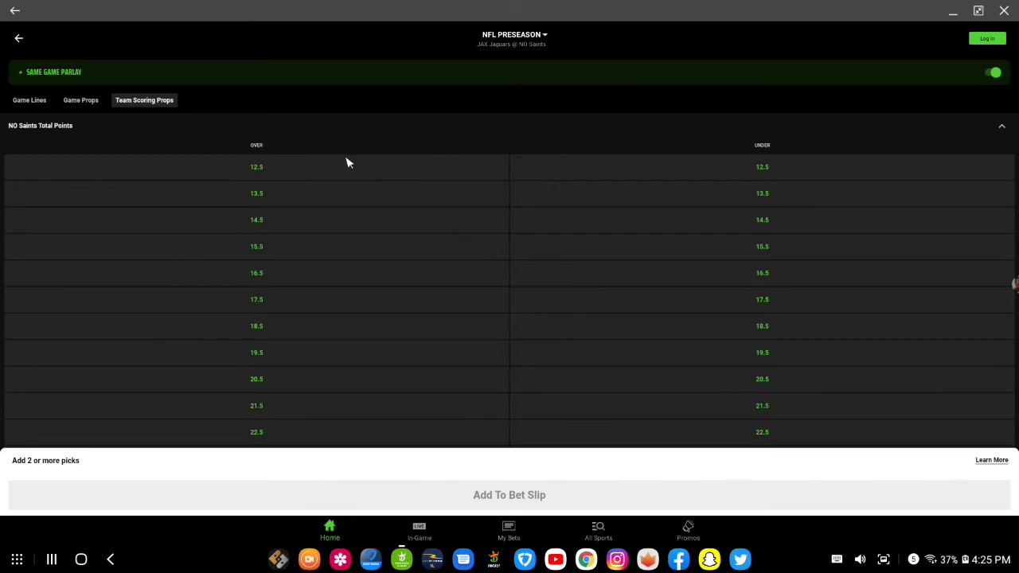
mouse_move(201, 153)
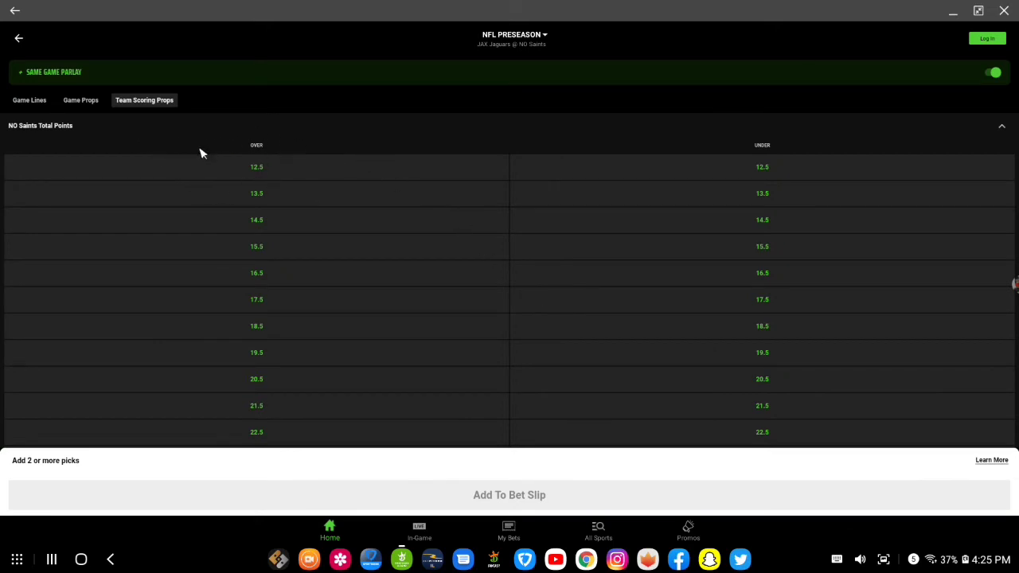
scroll(down, 3)
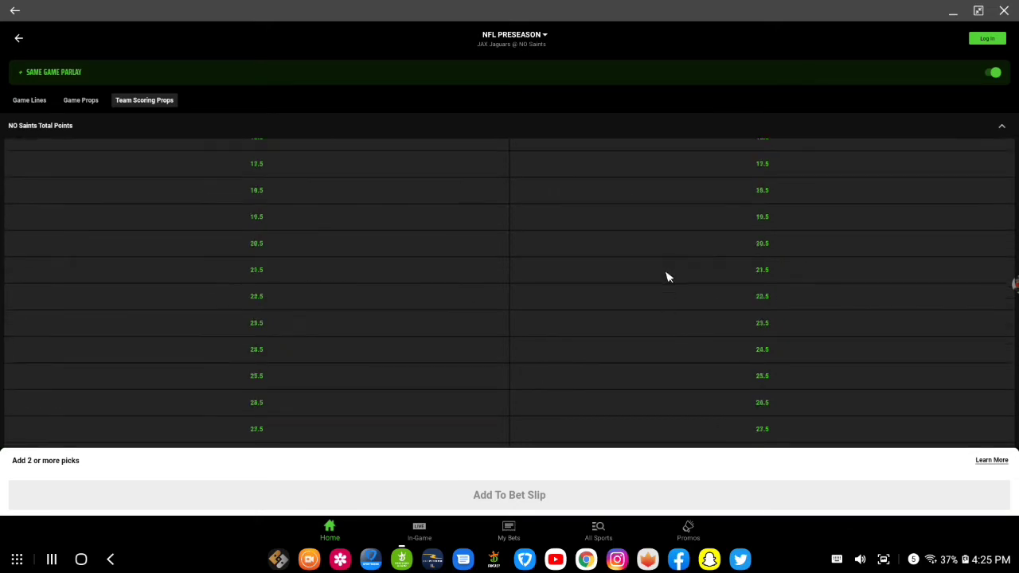
scroll(down, 3)
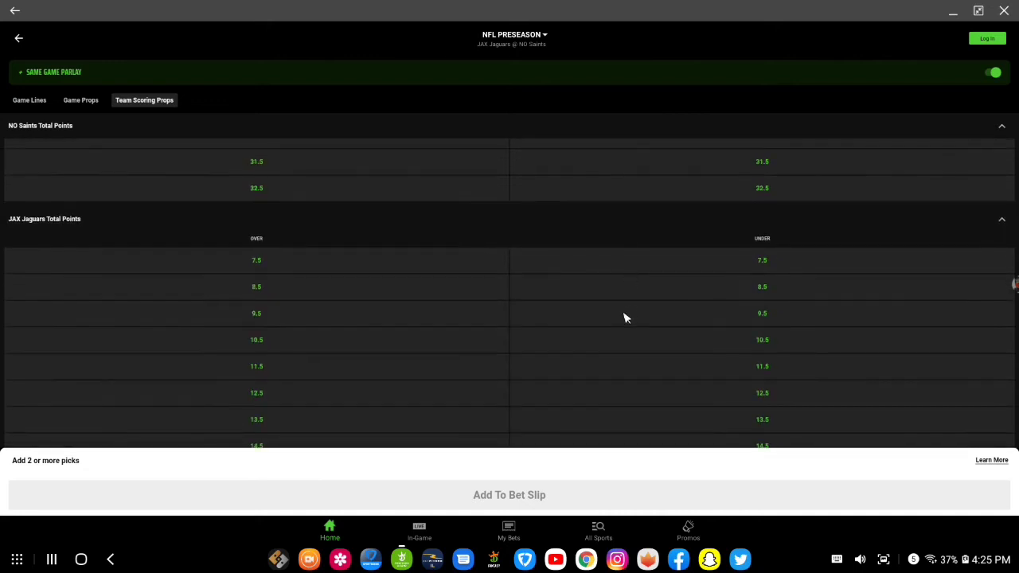
mouse_move(621, 320)
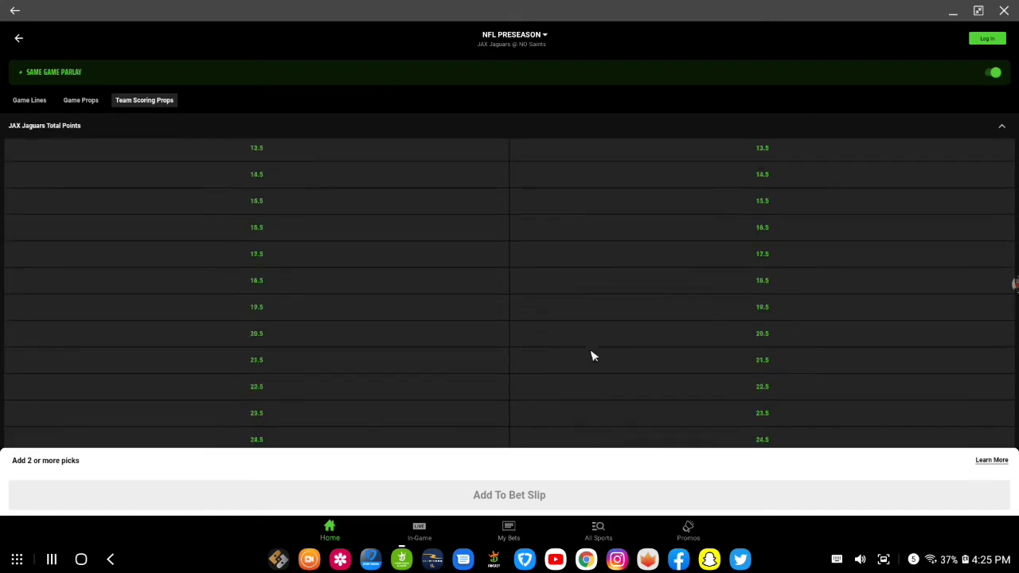
Scroll through the team total points over/under lines.
scroll(down, 3)
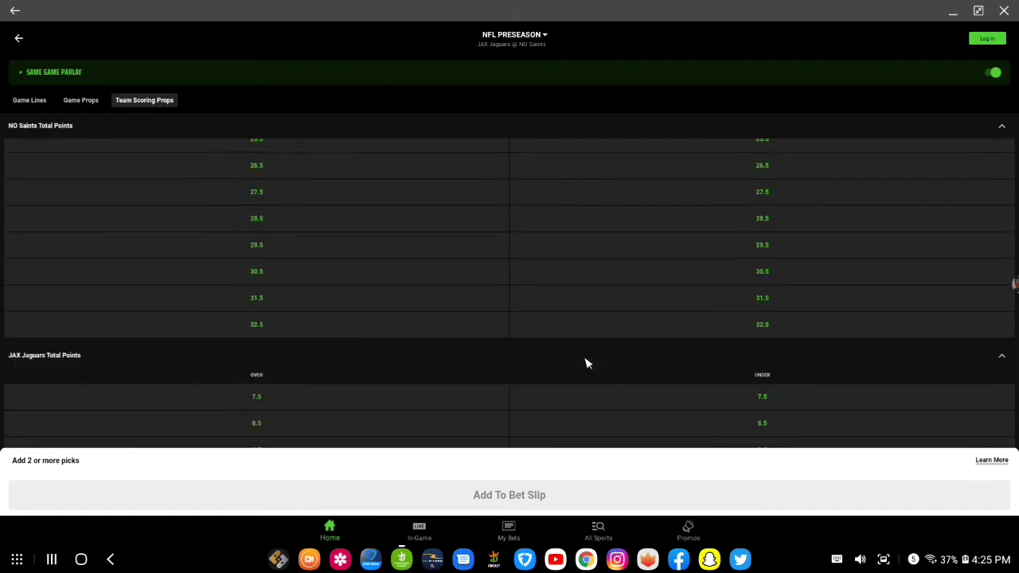
scroll(down, 3)
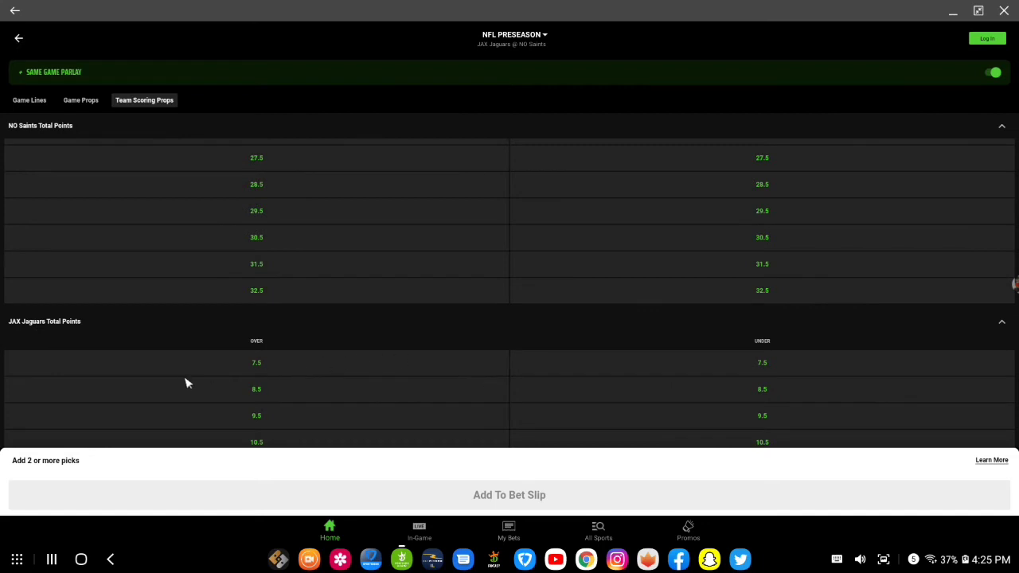
scroll(down, 3)
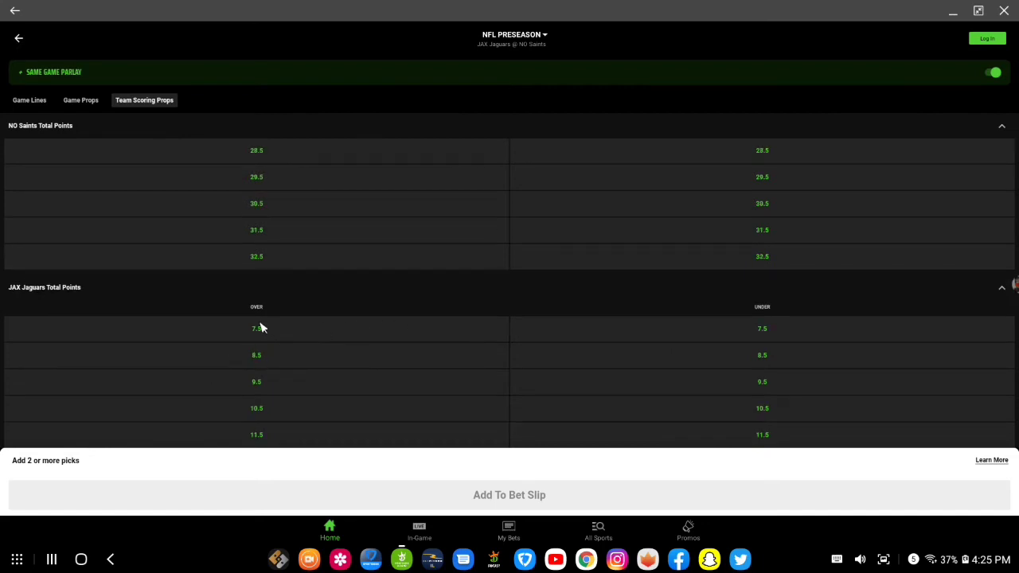
mouse_move(402, 366)
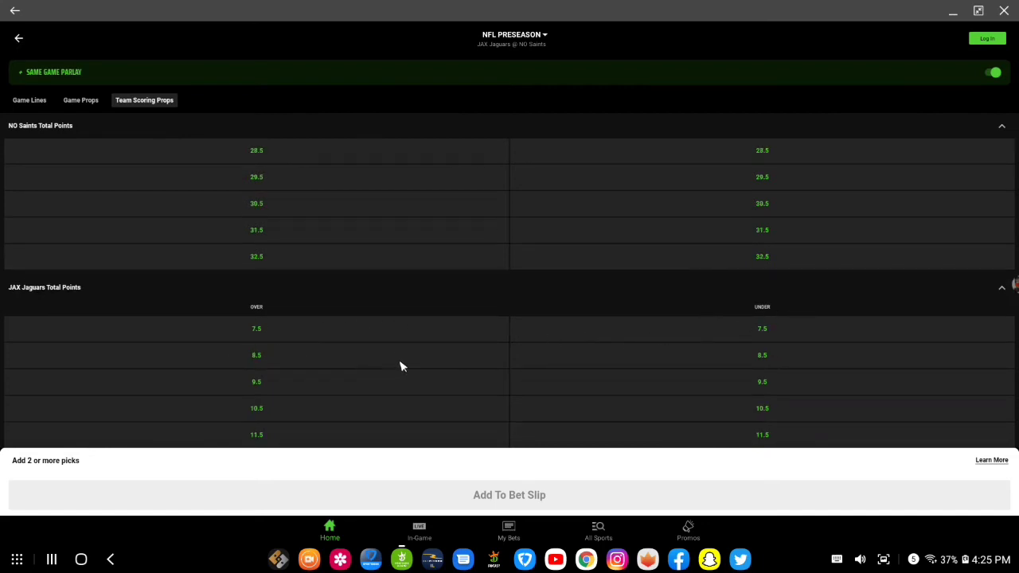
mouse_move(540, 383)
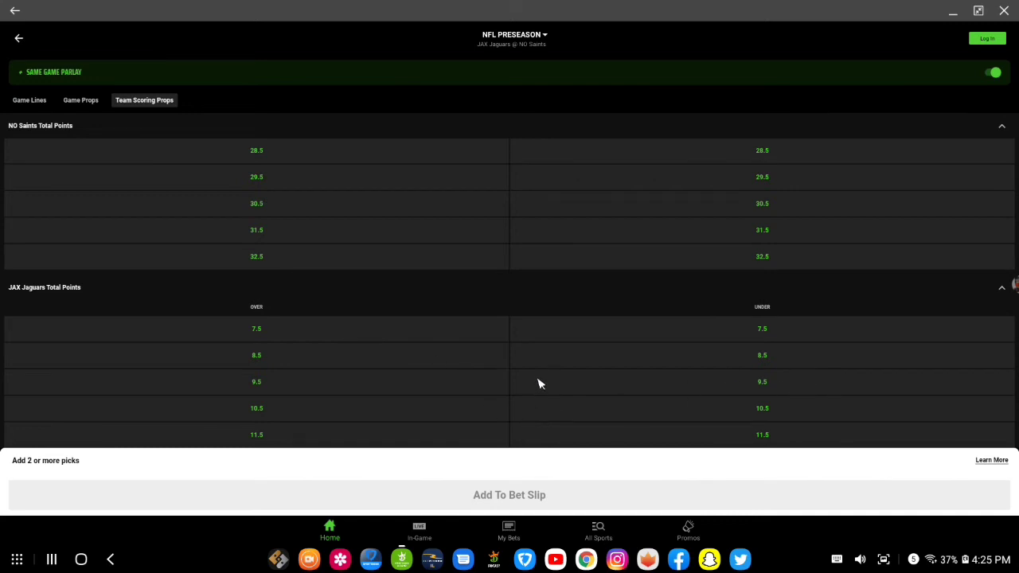
scroll(down, 3)
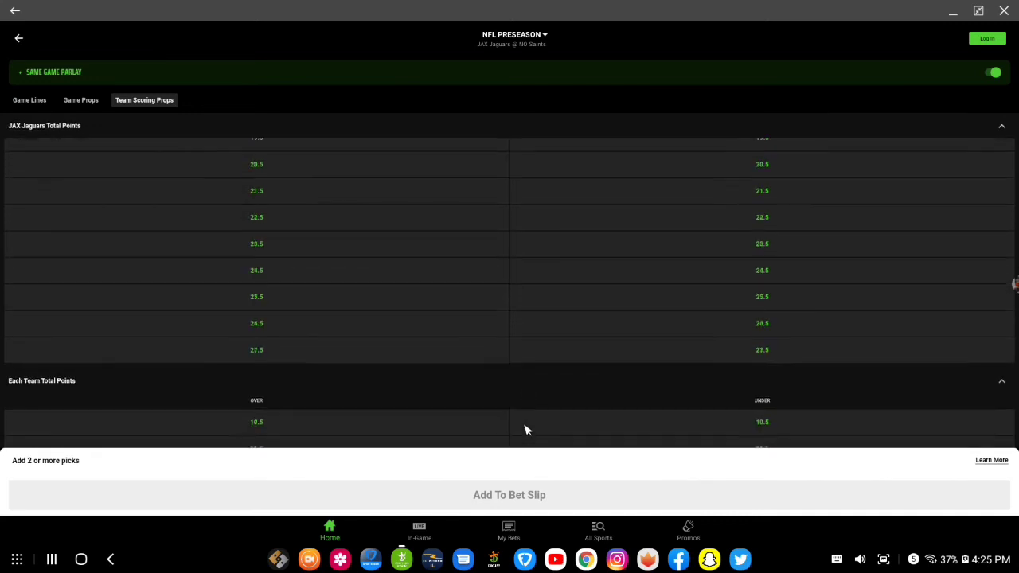
scroll(down, 3)
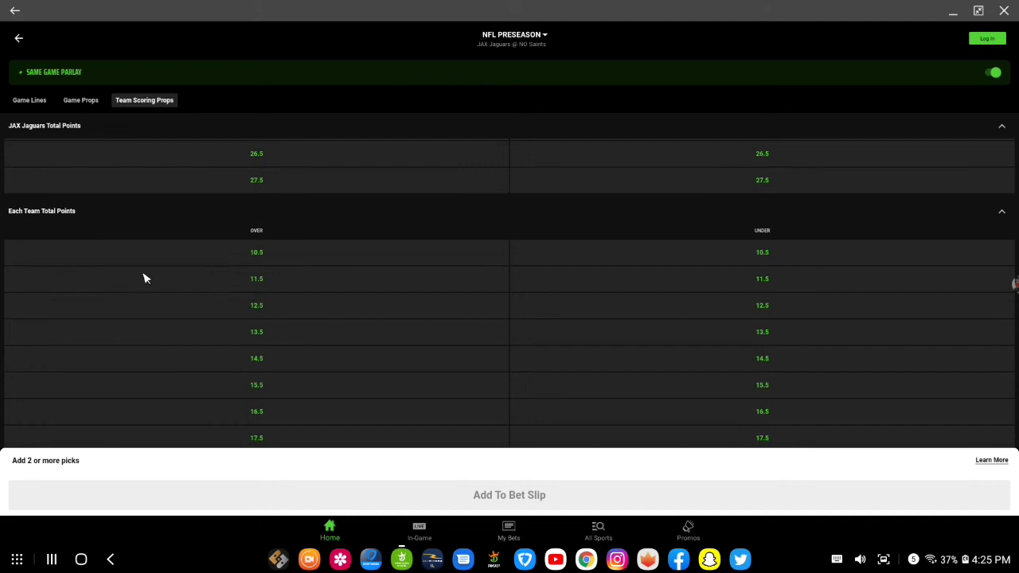
mouse_move(288, 292)
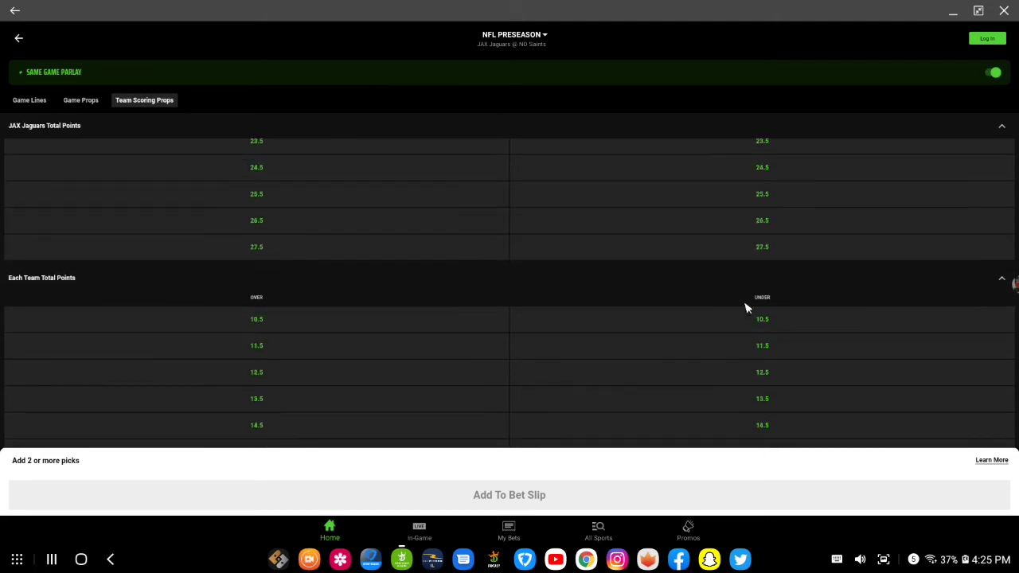
mouse_move(764, 356)
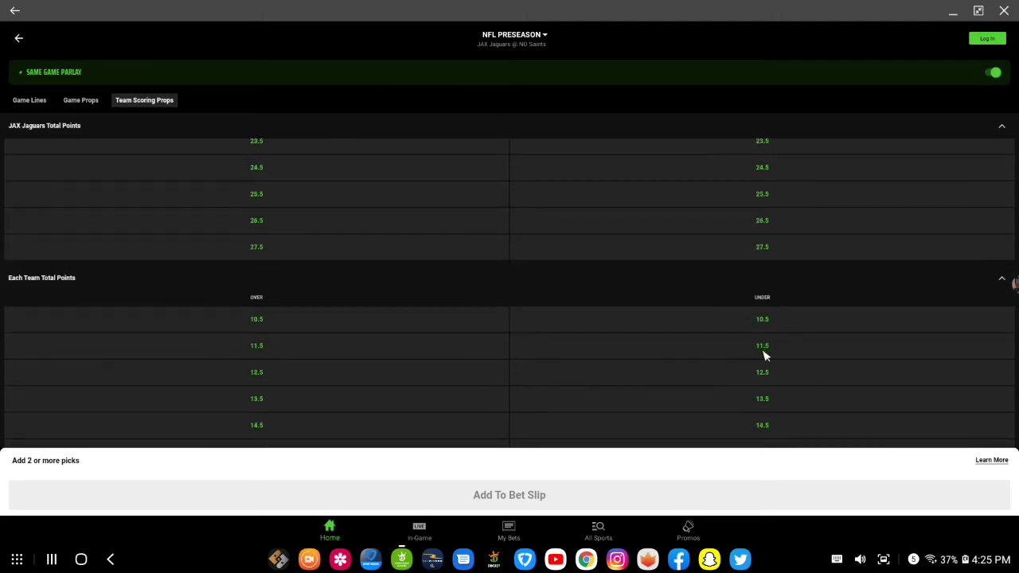
scroll(down, 3)
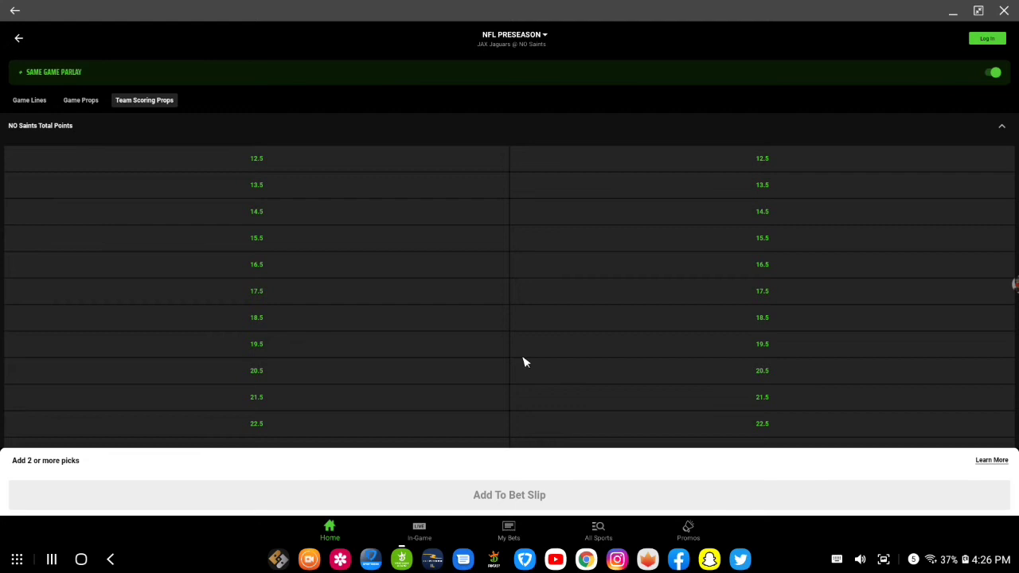
scroll(down, 3)
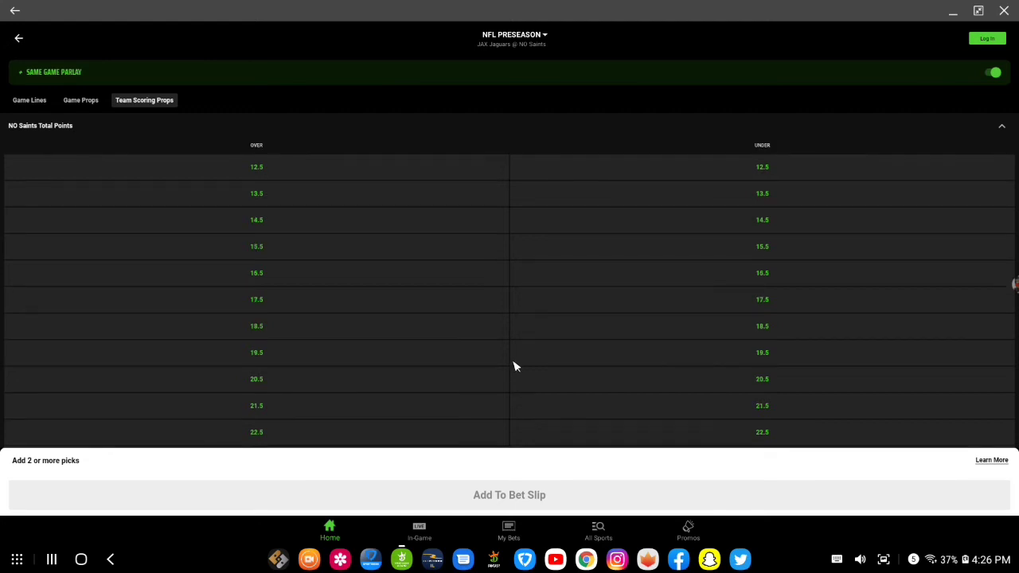
mouse_move(502, 353)
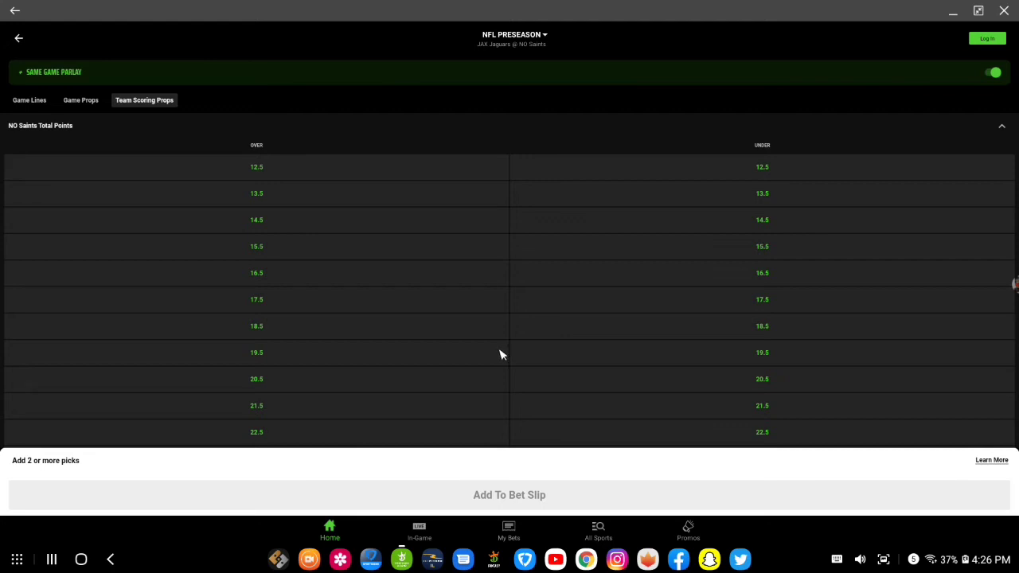
mouse_move(384, 256)
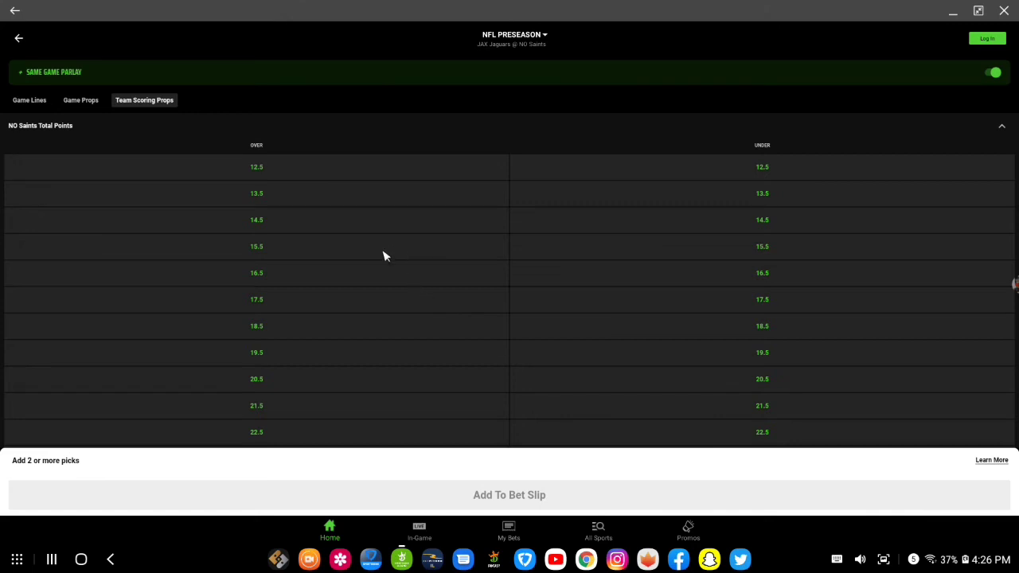
mouse_move(45, 111)
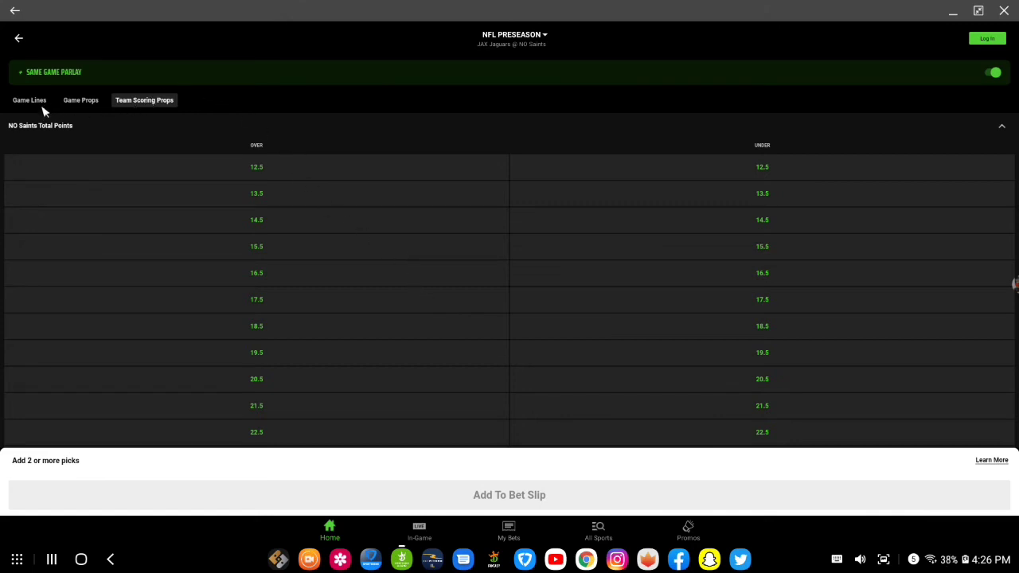
click(29, 100)
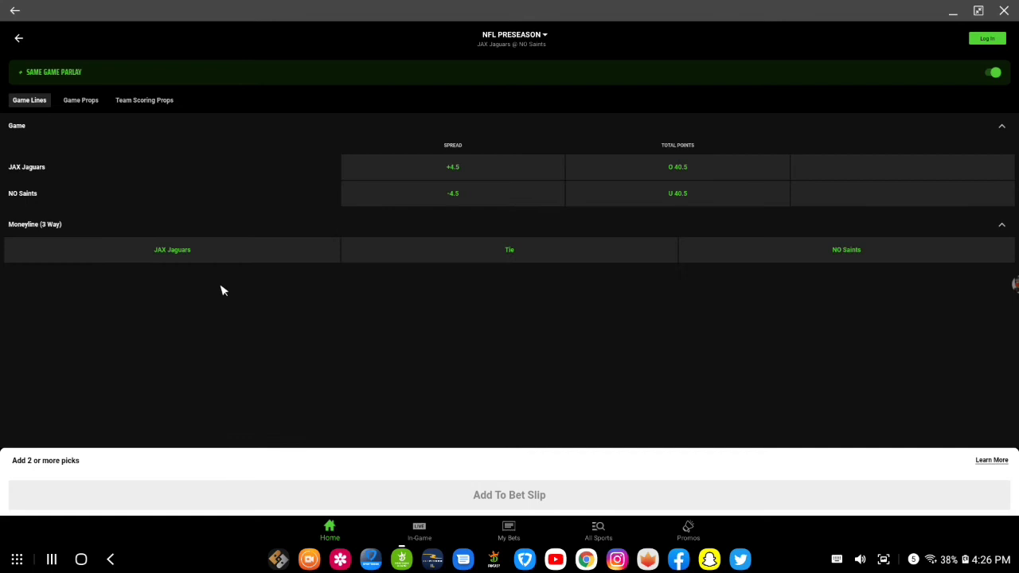
mouse_move(445, 346)
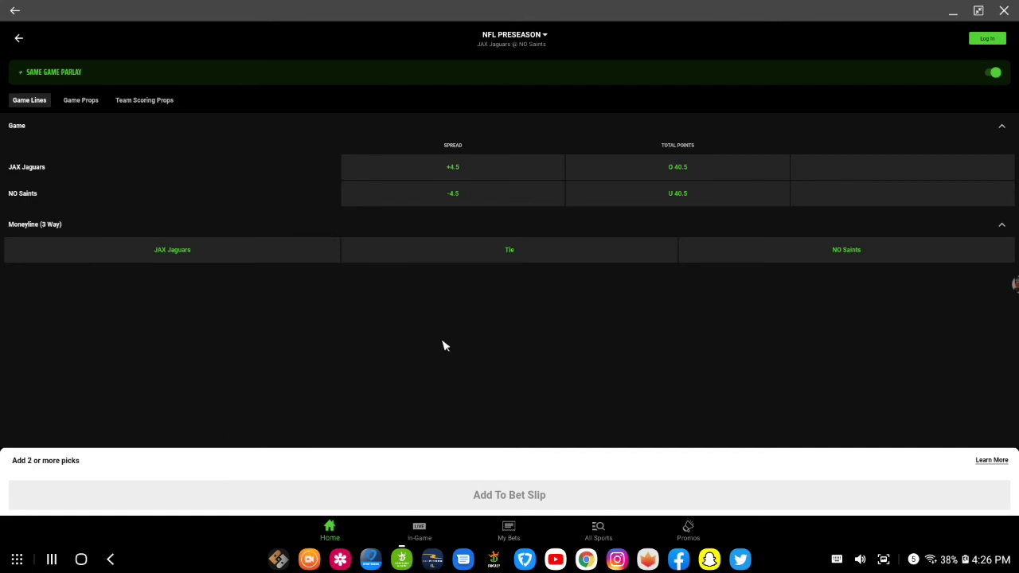
mouse_move(86, 111)
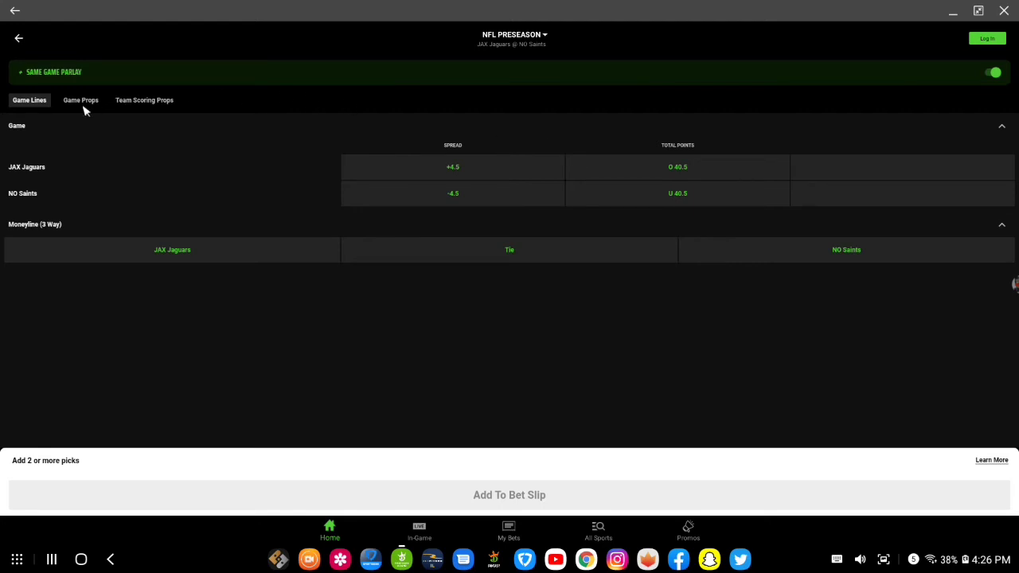
mouse_move(247, 256)
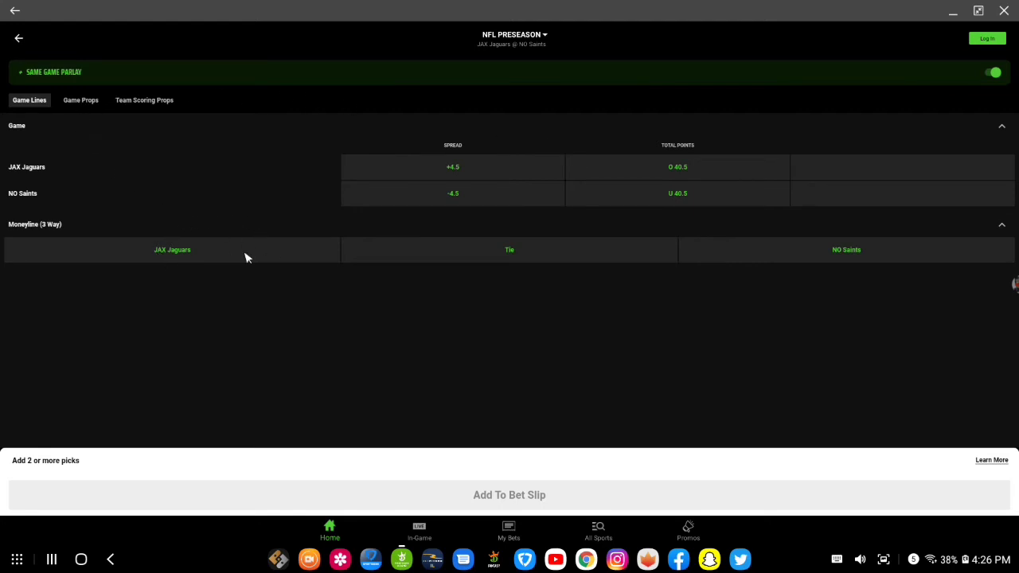
mouse_move(330, 270)
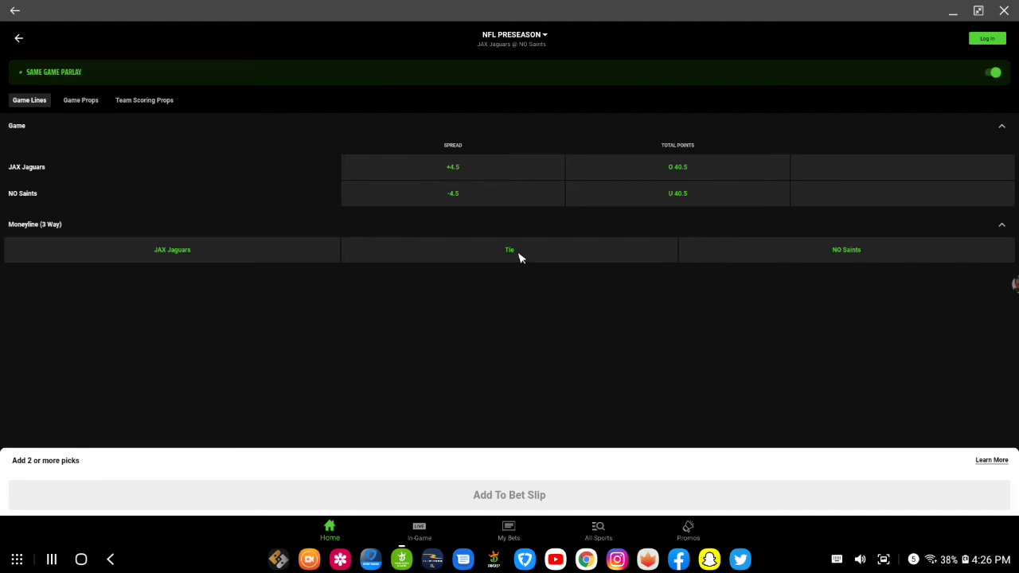
mouse_move(699, 244)
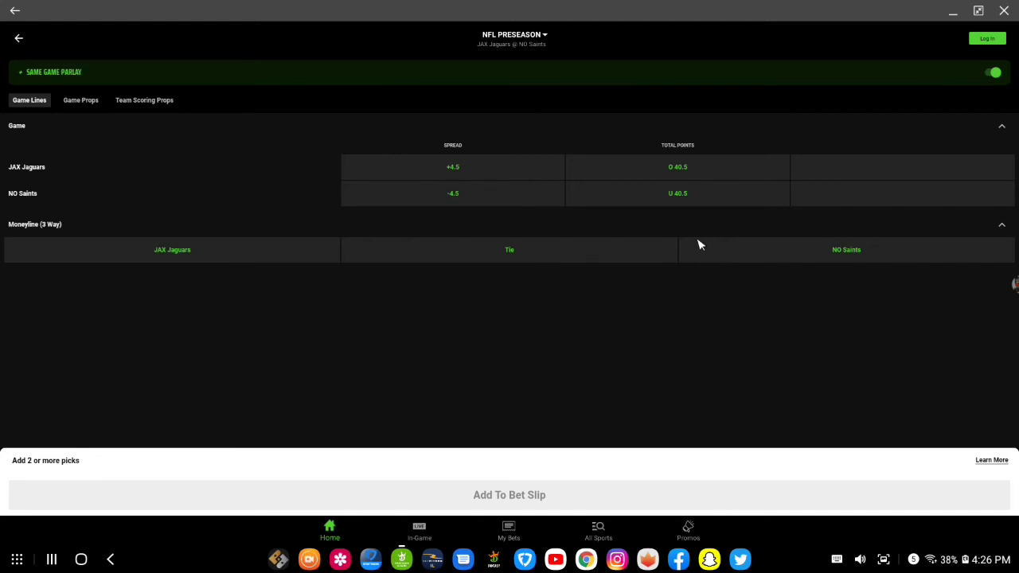
mouse_move(767, 266)
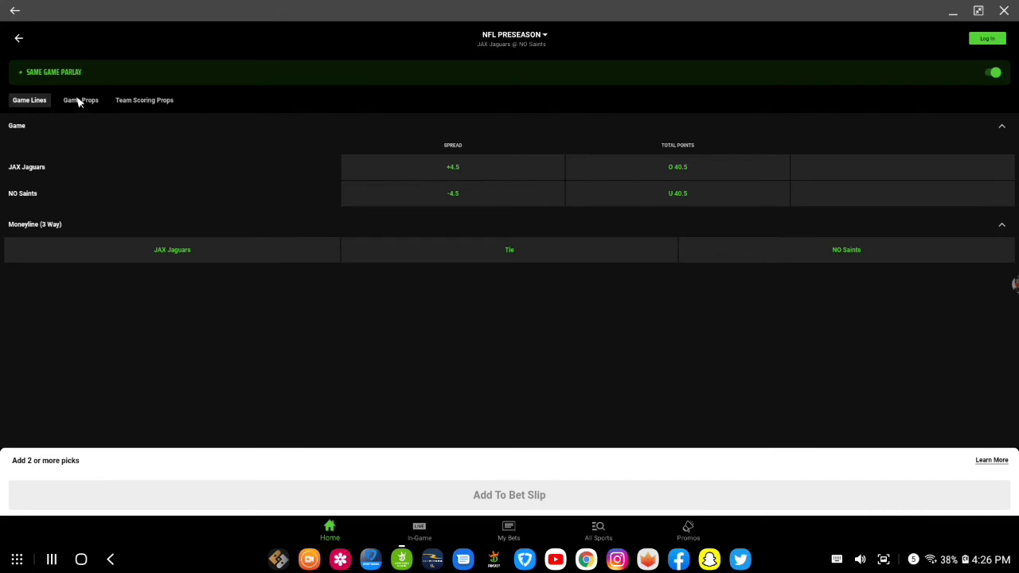
Add JAX Jaguars to Win by 5+ from the Game Props winning margins.
click(80, 99)
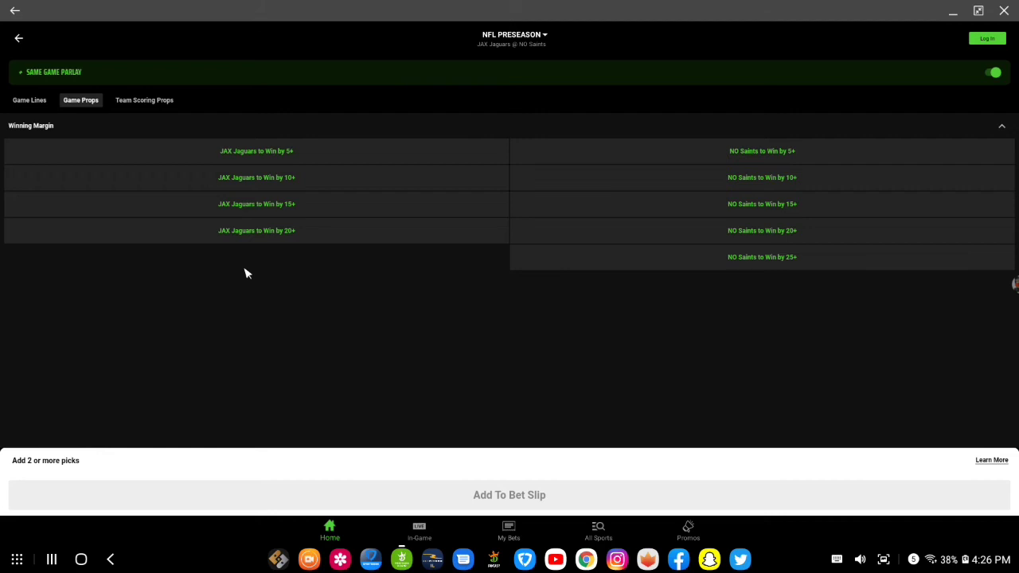
mouse_move(170, 226)
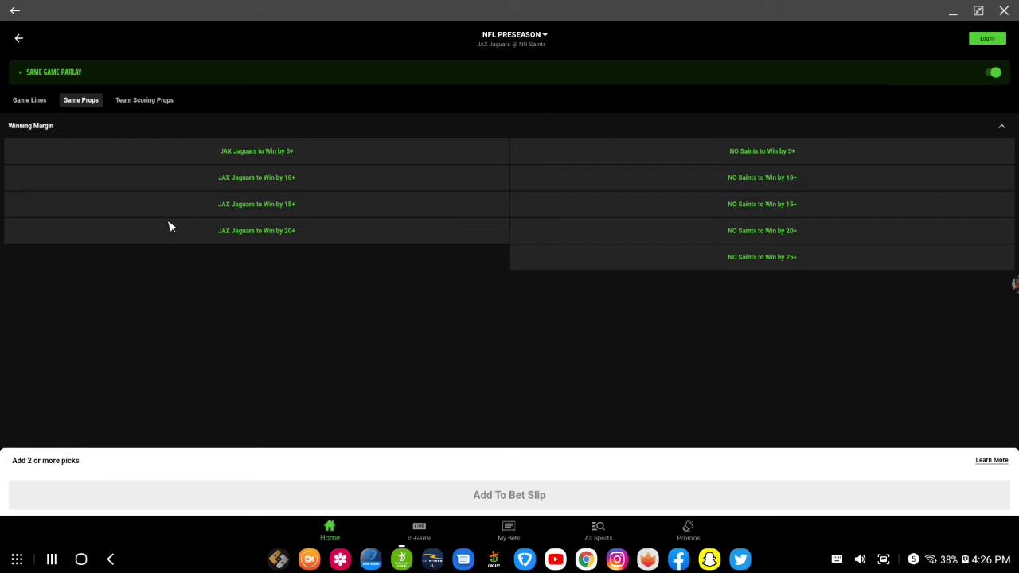
mouse_move(164, 218)
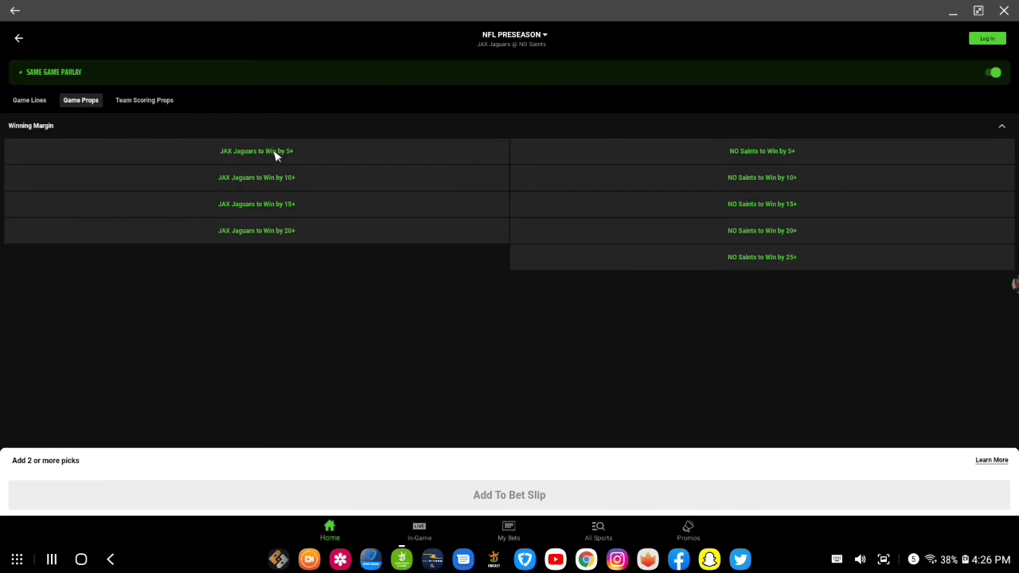
click(257, 150)
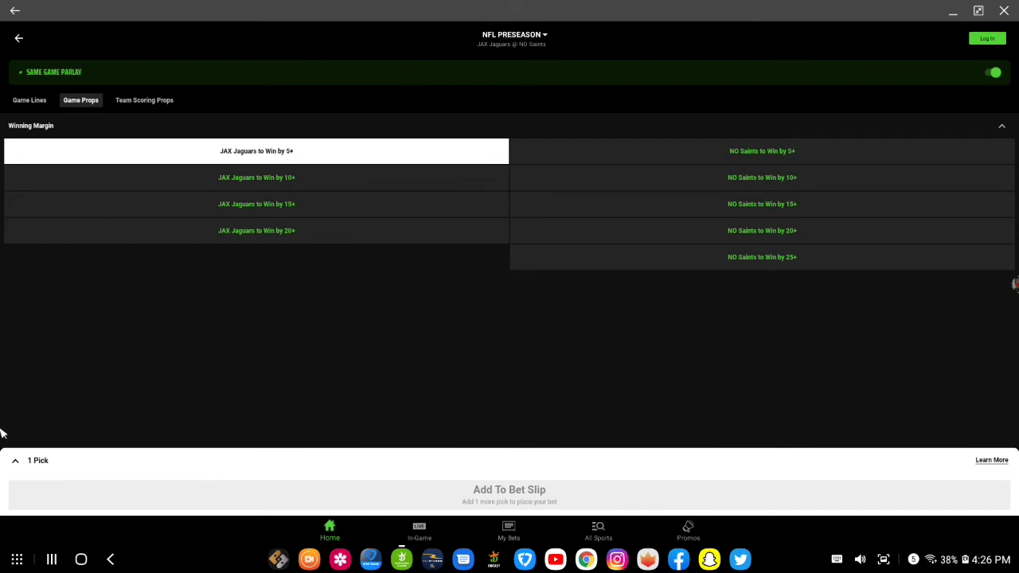
mouse_move(518, 500)
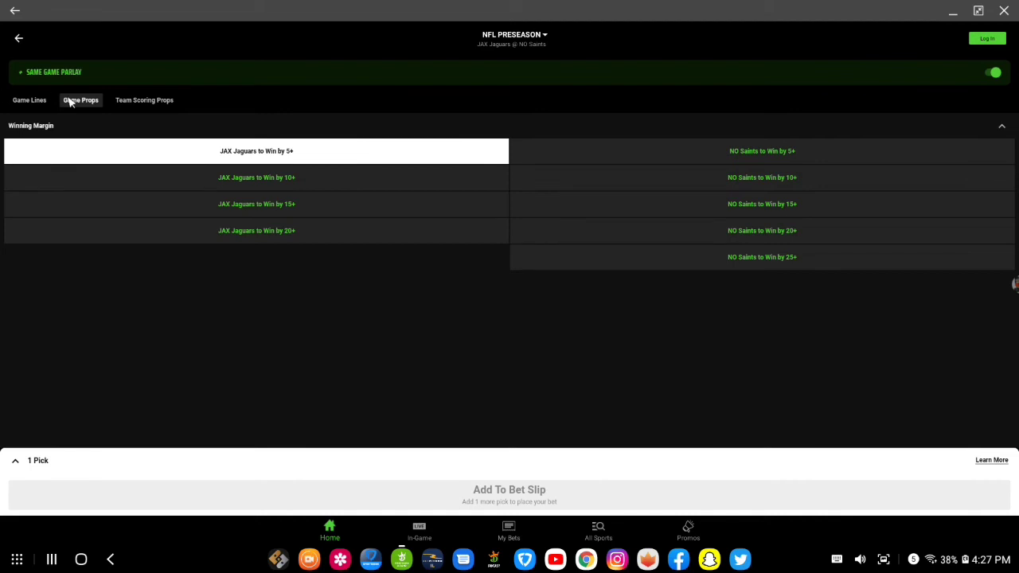
Return to the Game Lines tab with the one-pick parlay kept.
click(30, 99)
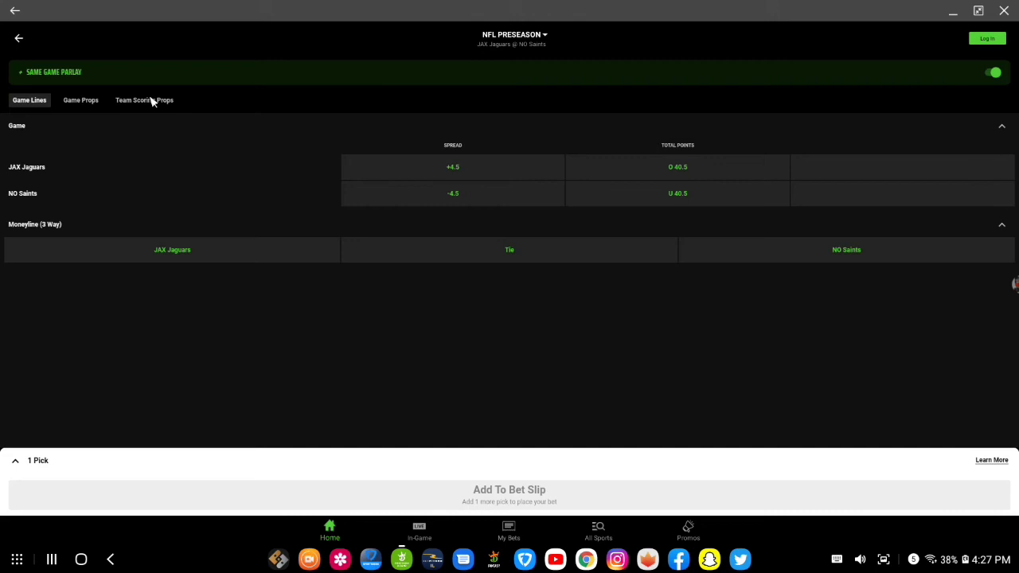
mouse_move(32, 108)
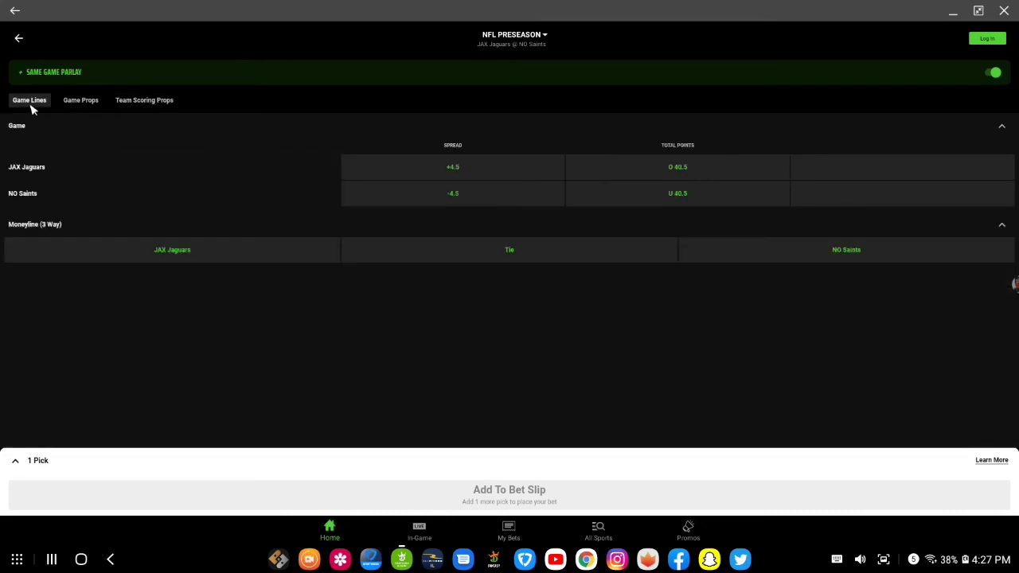
mouse_move(101, 106)
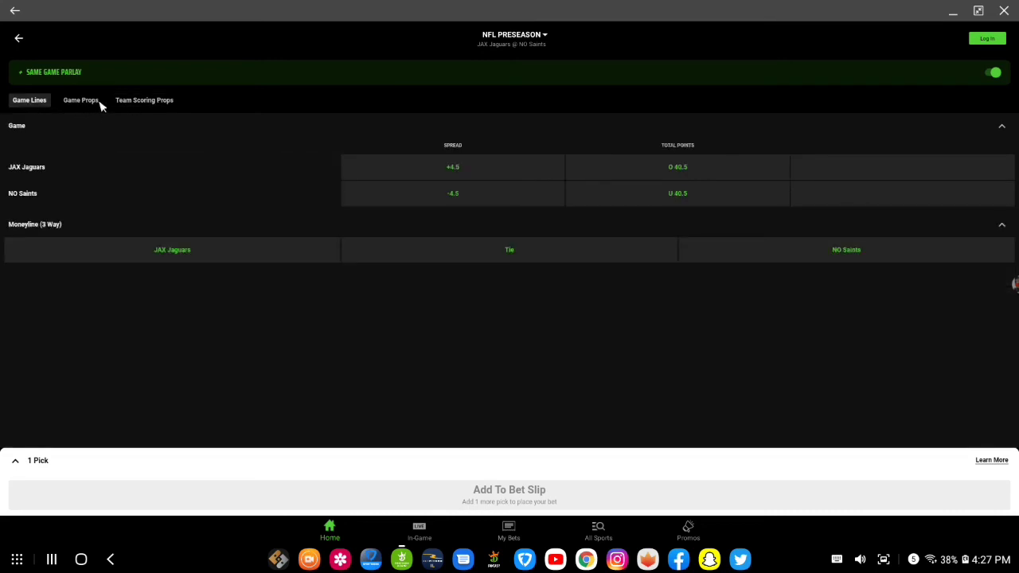
Add NO Saints Over 13.5 total points from Team Scoring Props, making +550.
click(144, 99)
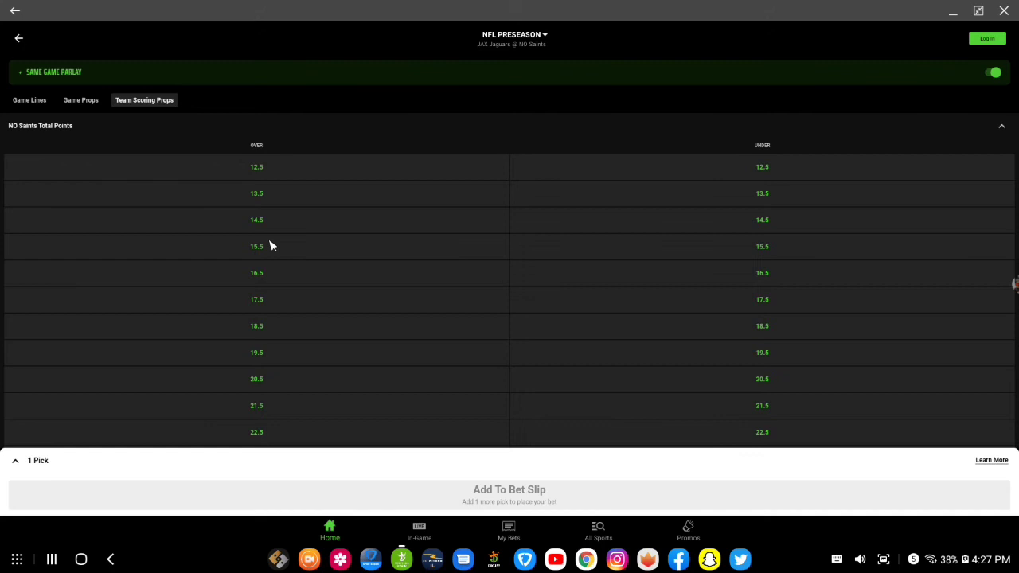
mouse_move(268, 249)
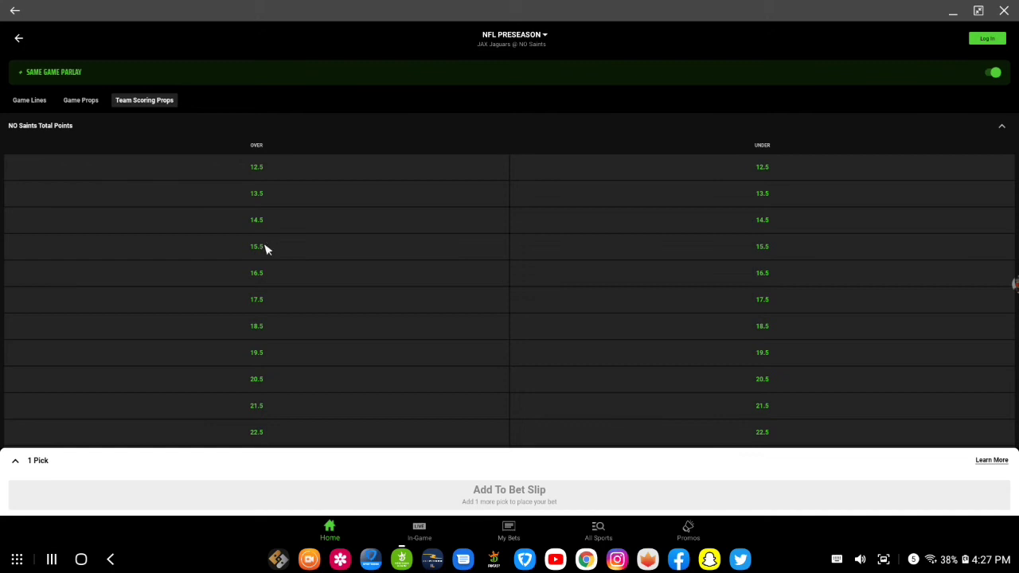
mouse_move(259, 256)
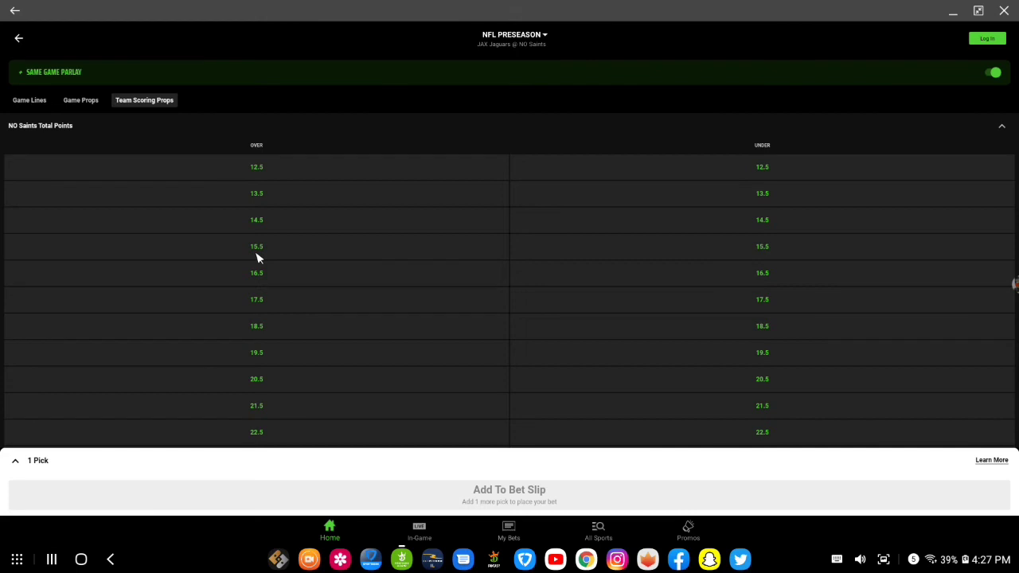
click(256, 193)
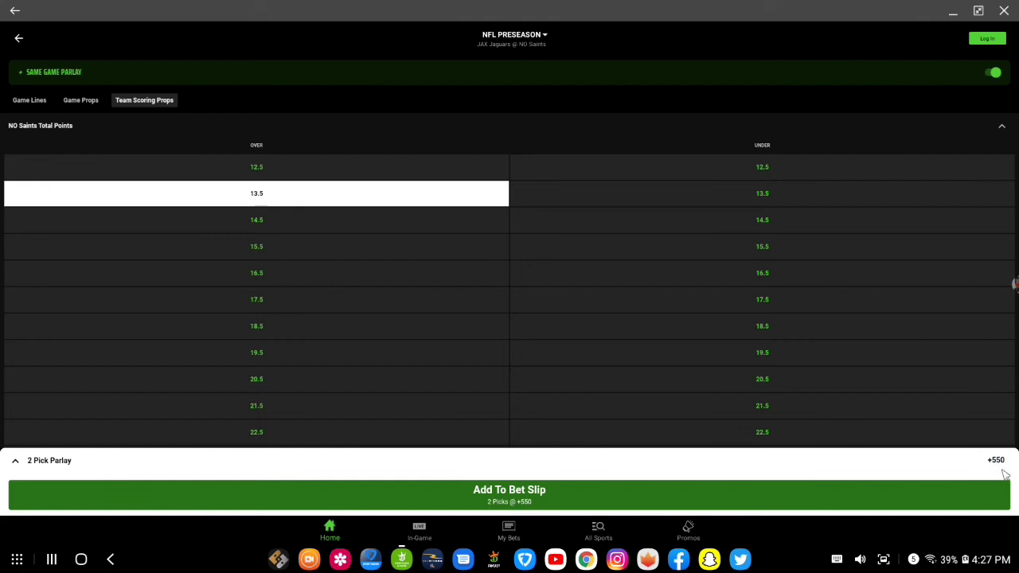
mouse_move(995, 470)
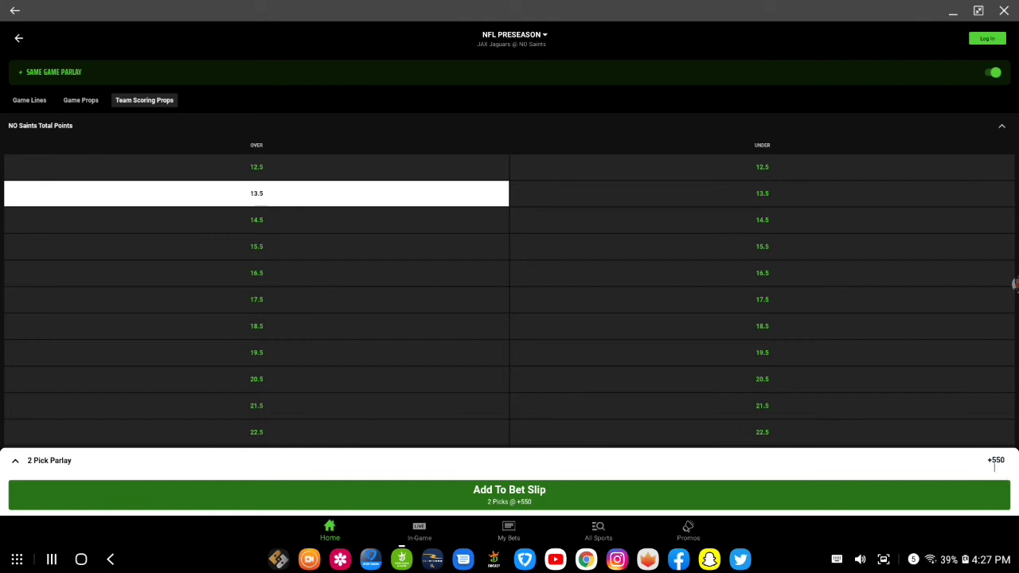
mouse_move(991, 458)
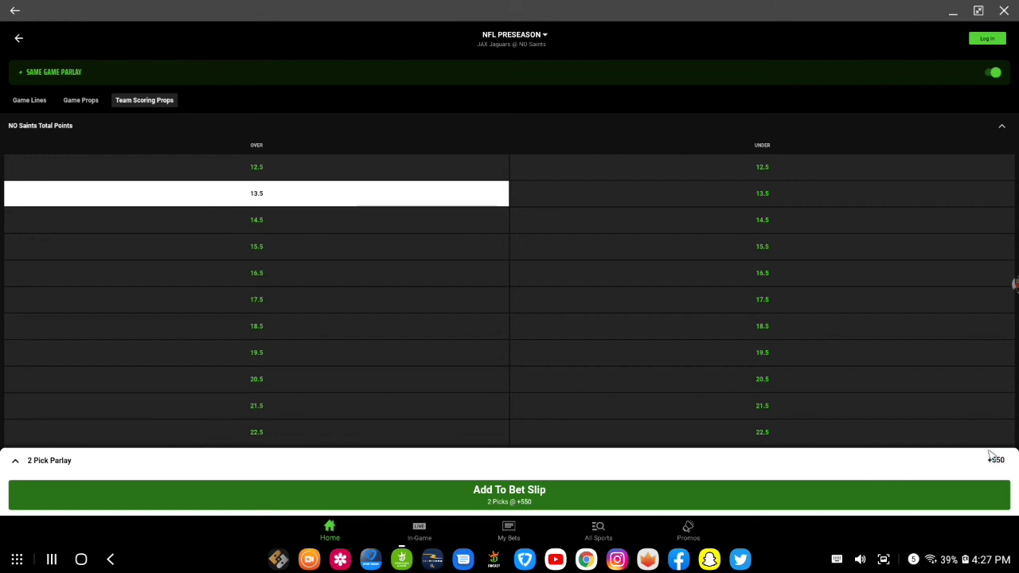
mouse_move(901, 445)
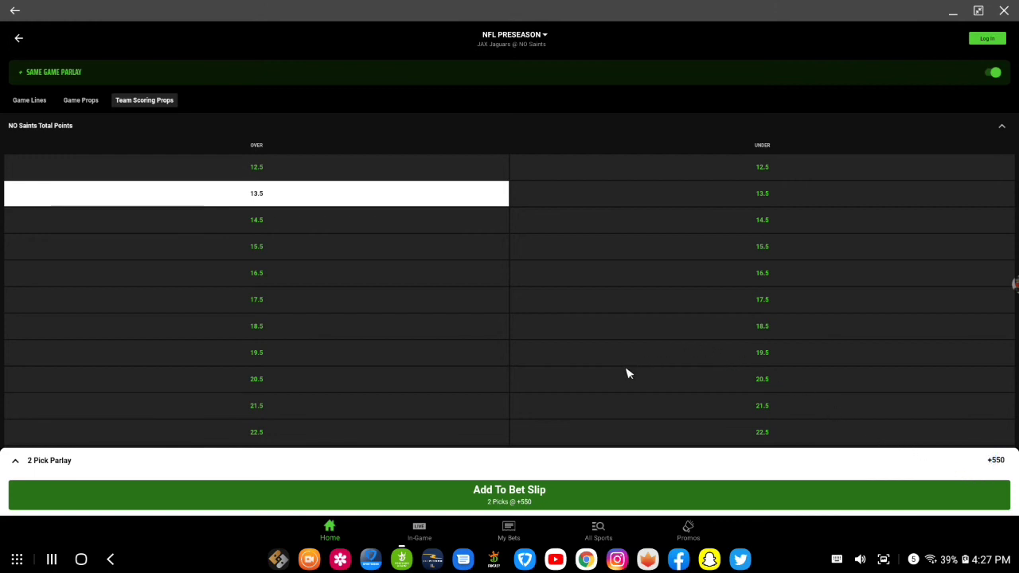
mouse_move(516, 360)
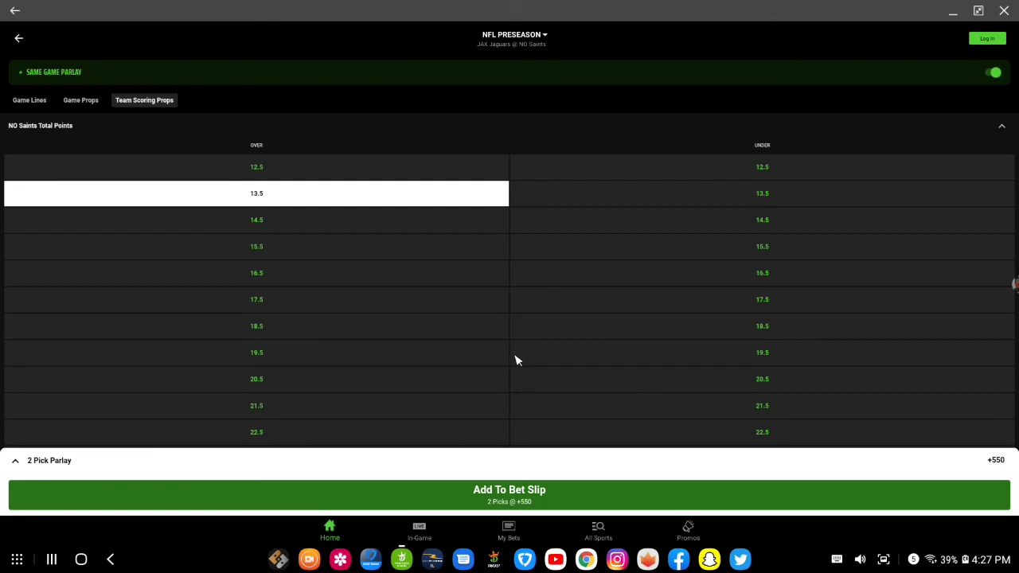
mouse_move(502, 368)
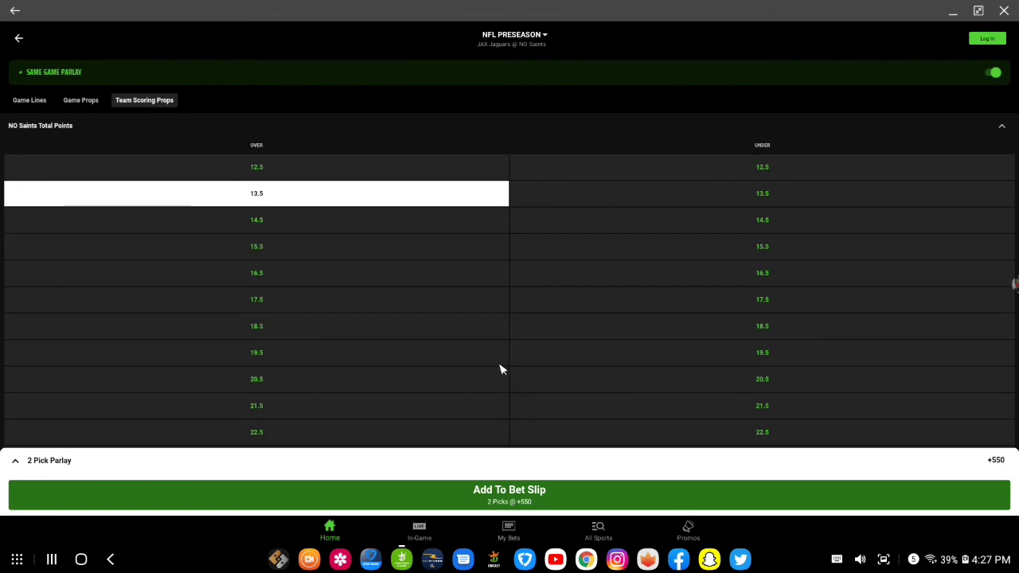
mouse_move(198, 295)
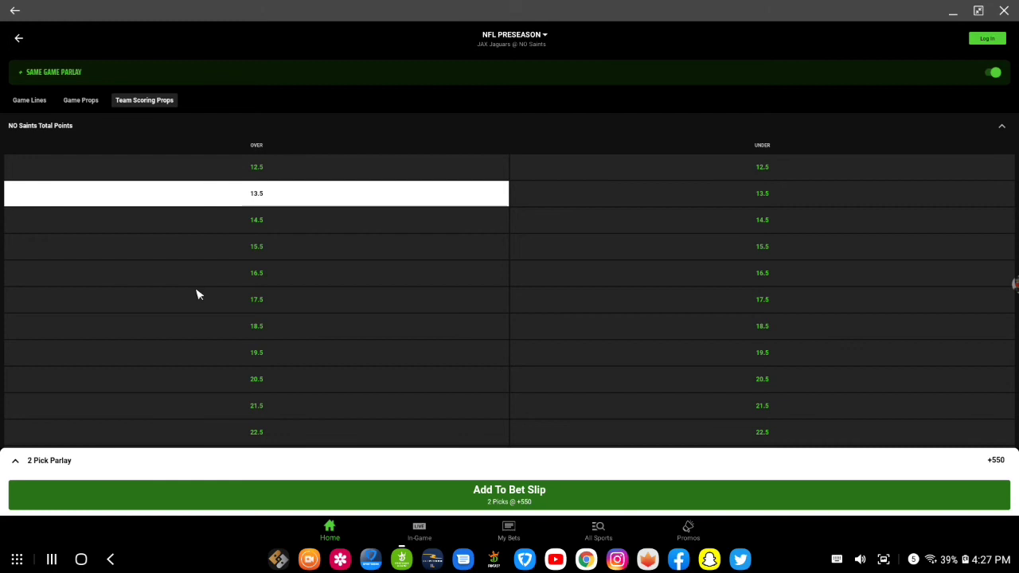
mouse_move(269, 201)
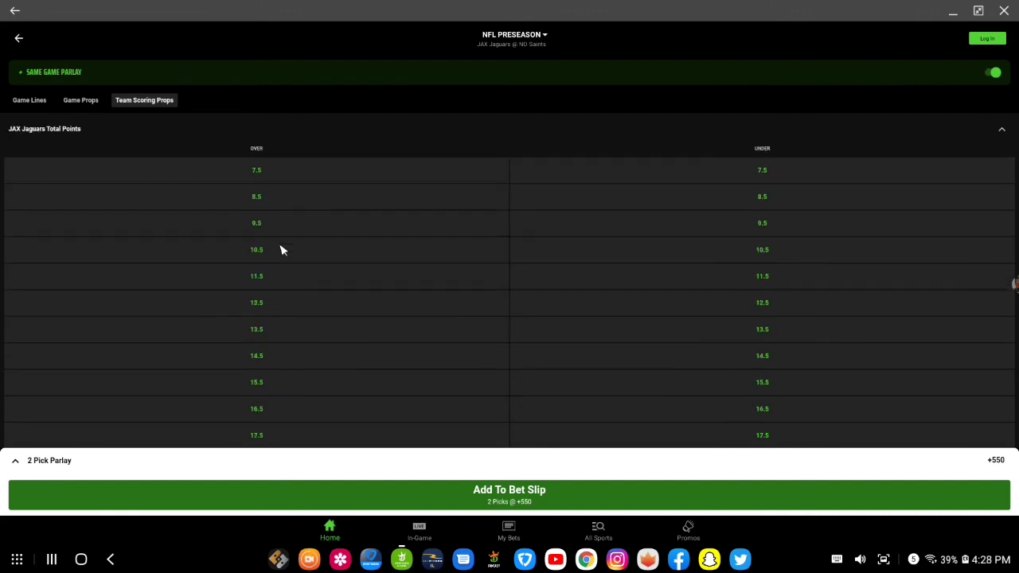
Add Jaguars Under 25.5 total points as the third pick, raising the parlay to +2000.
scroll(down, 3)
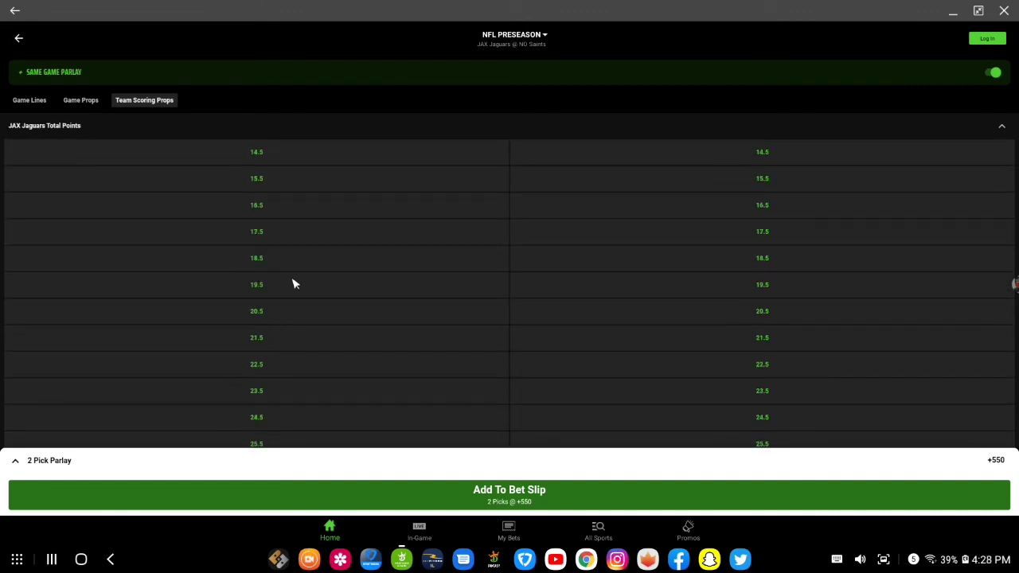
click(256, 284)
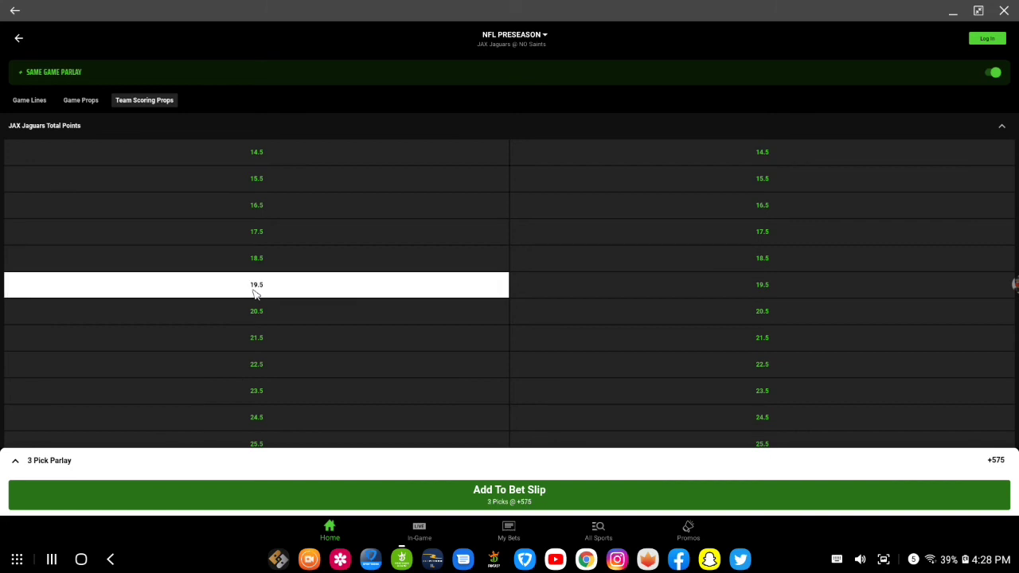
click(257, 284)
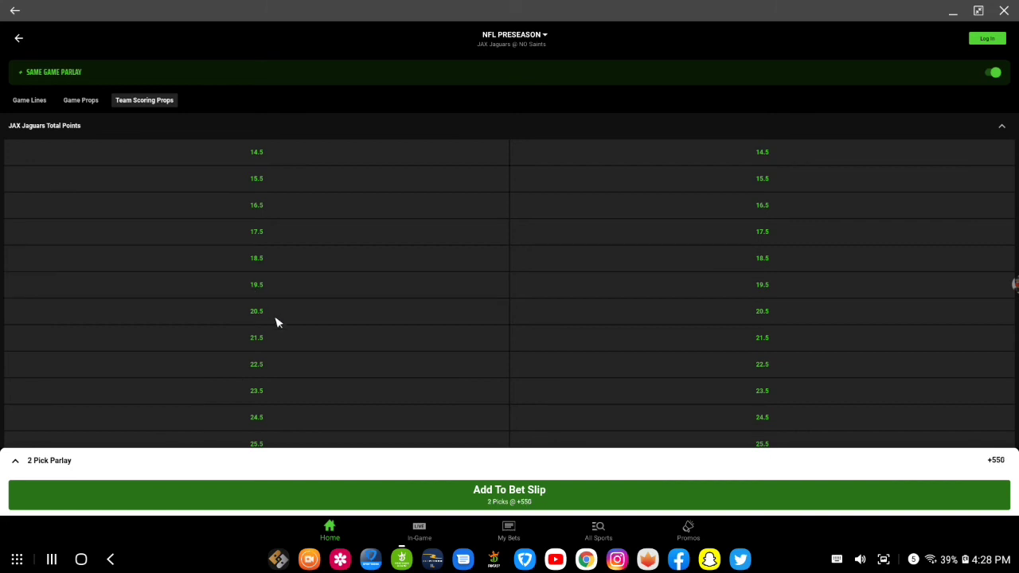
scroll(down, 3)
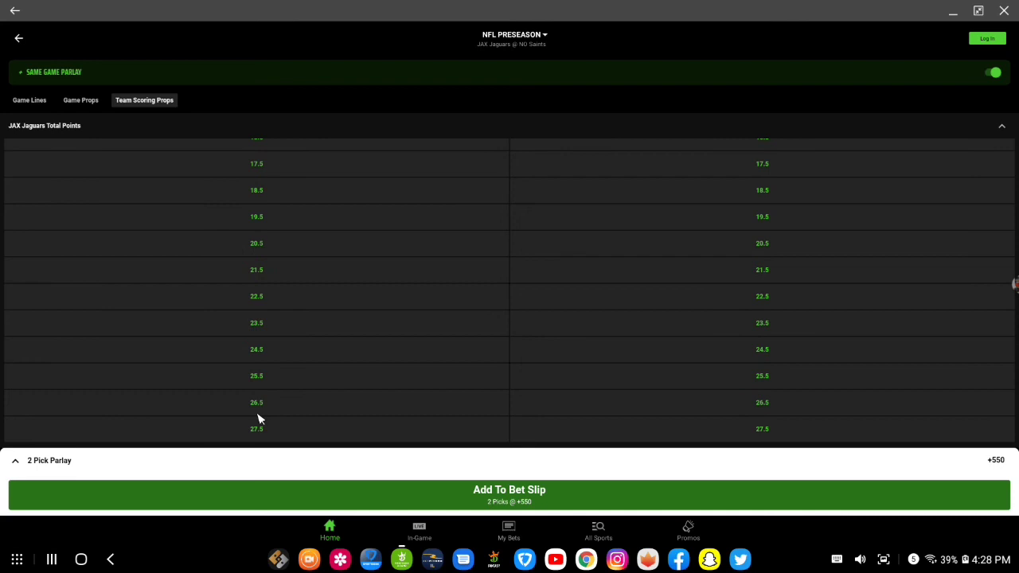
scroll(down, 3)
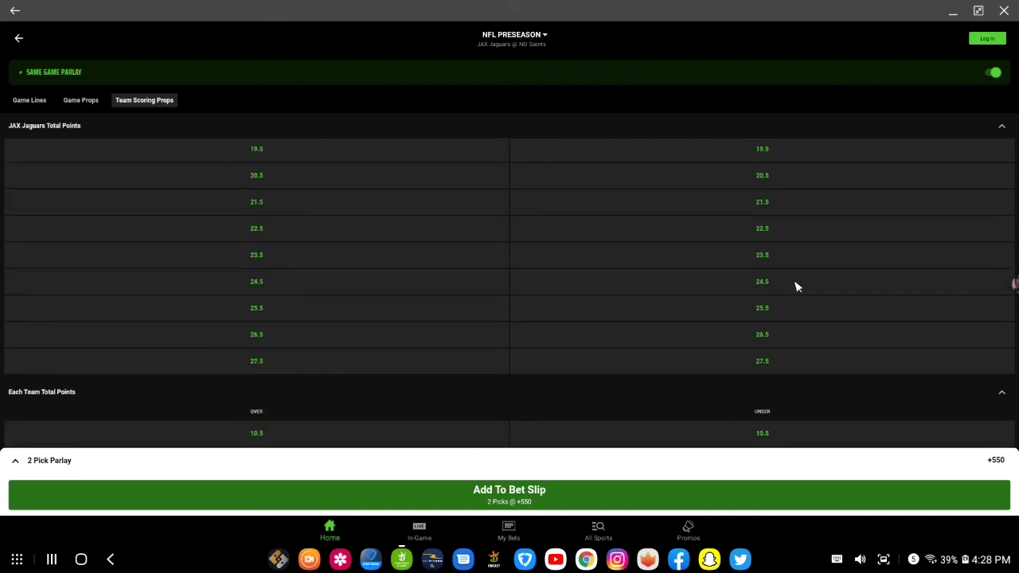
mouse_move(762, 382)
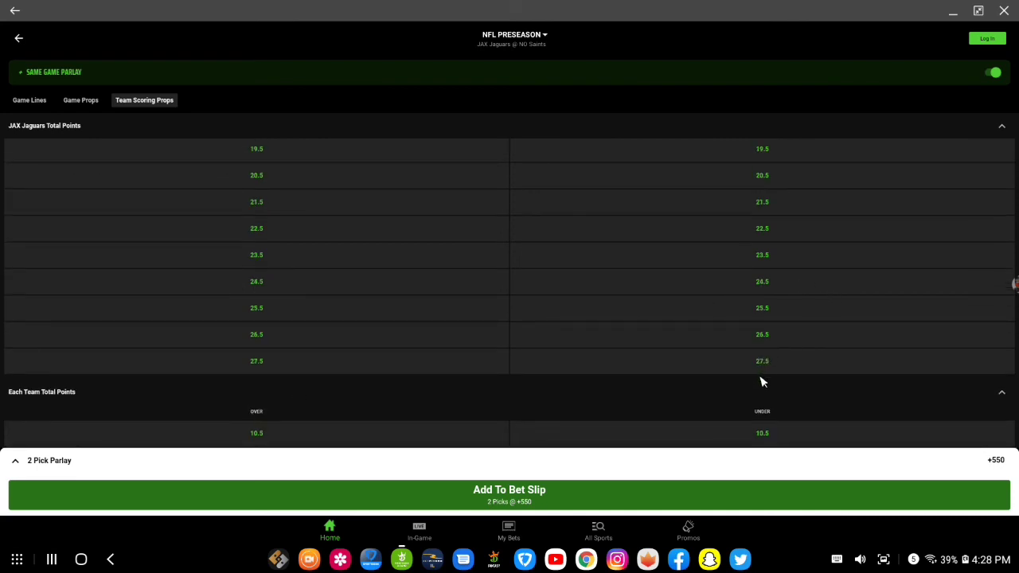
click(761, 360)
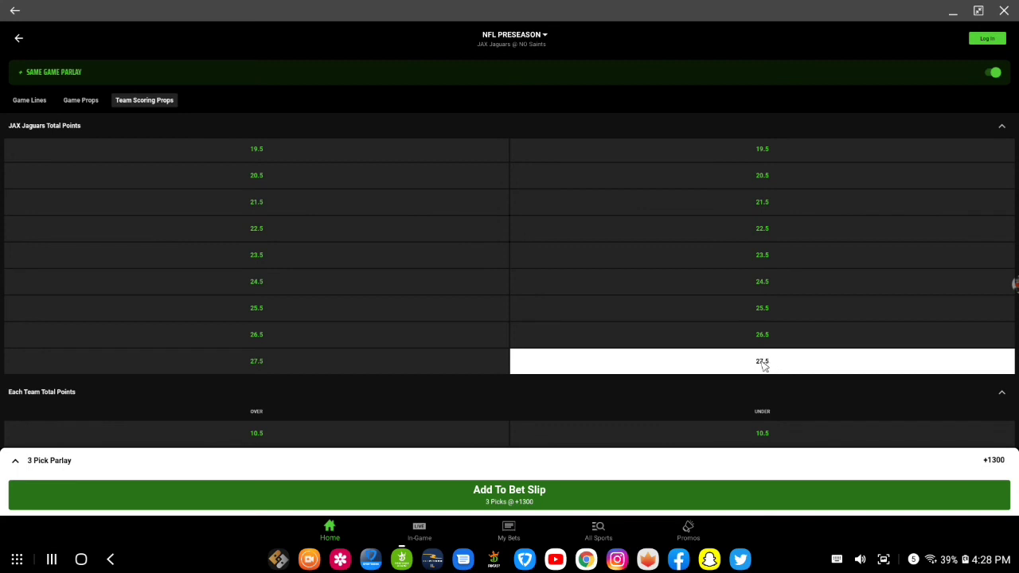
click(761, 361)
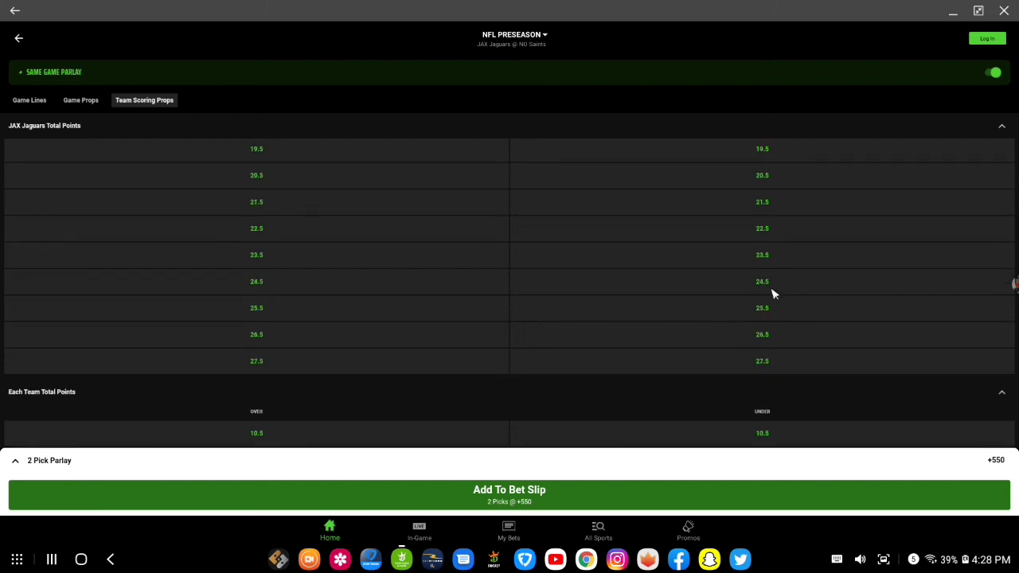
mouse_move(763, 291)
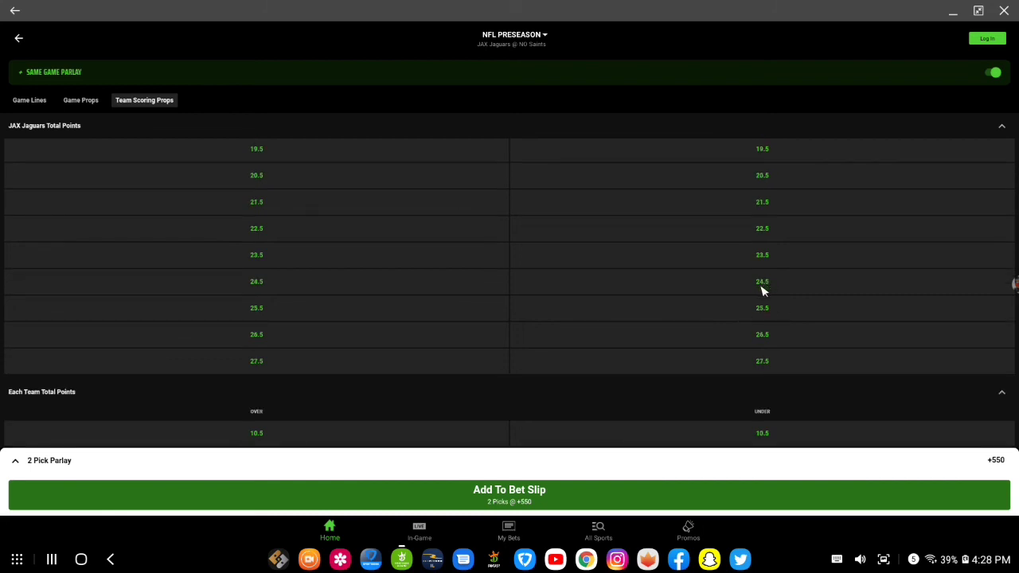
click(761, 308)
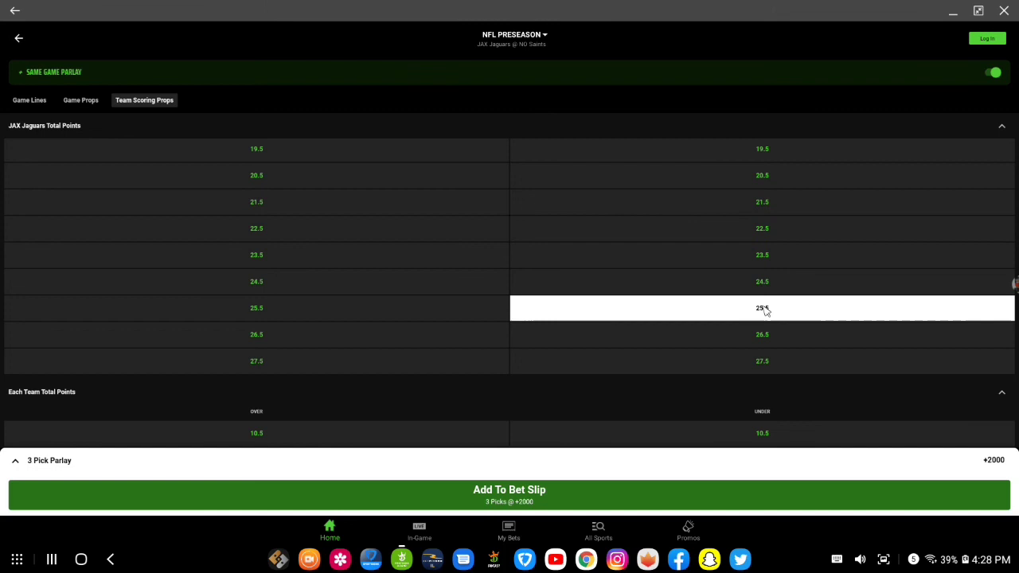
mouse_move(992, 472)
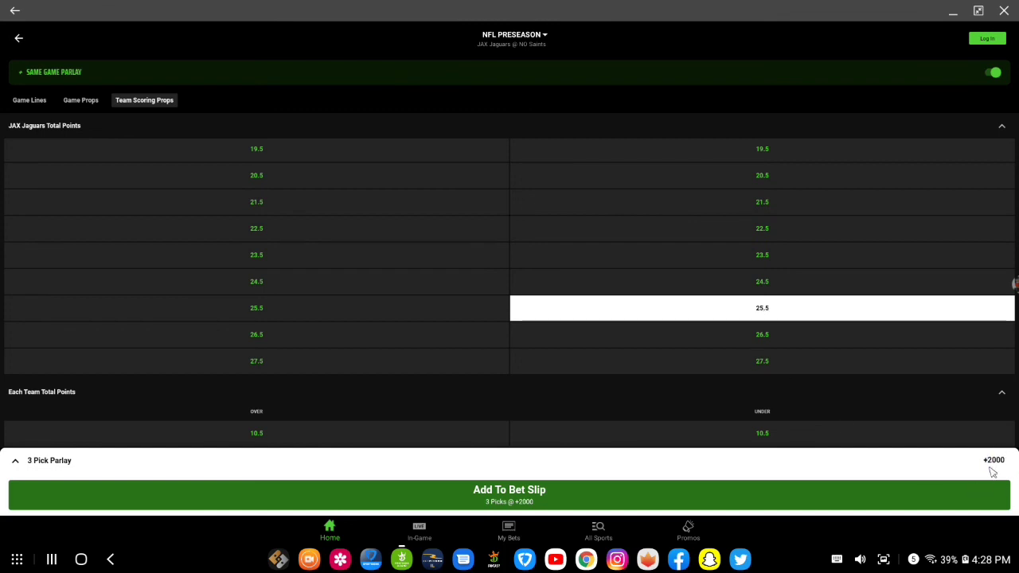
mouse_move(974, 460)
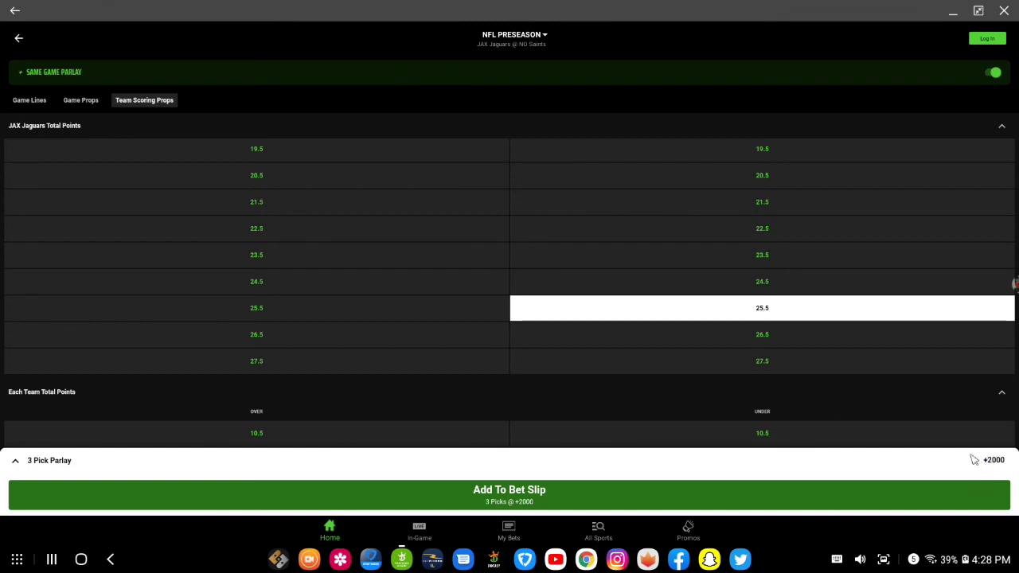
scroll(down, 3)
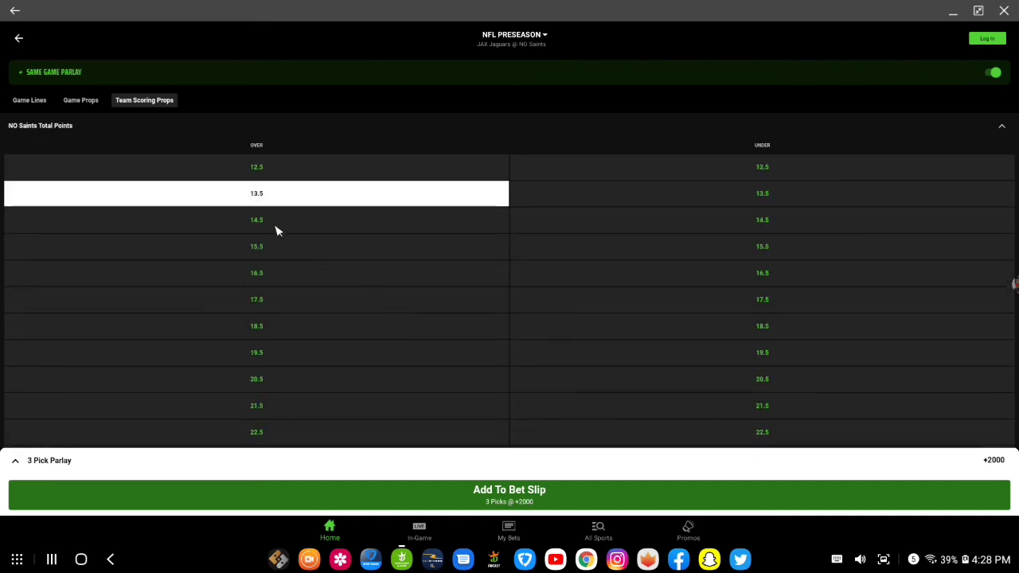
Scroll to review the 3-pick parlay summary at +2000.
scroll(down, 3)
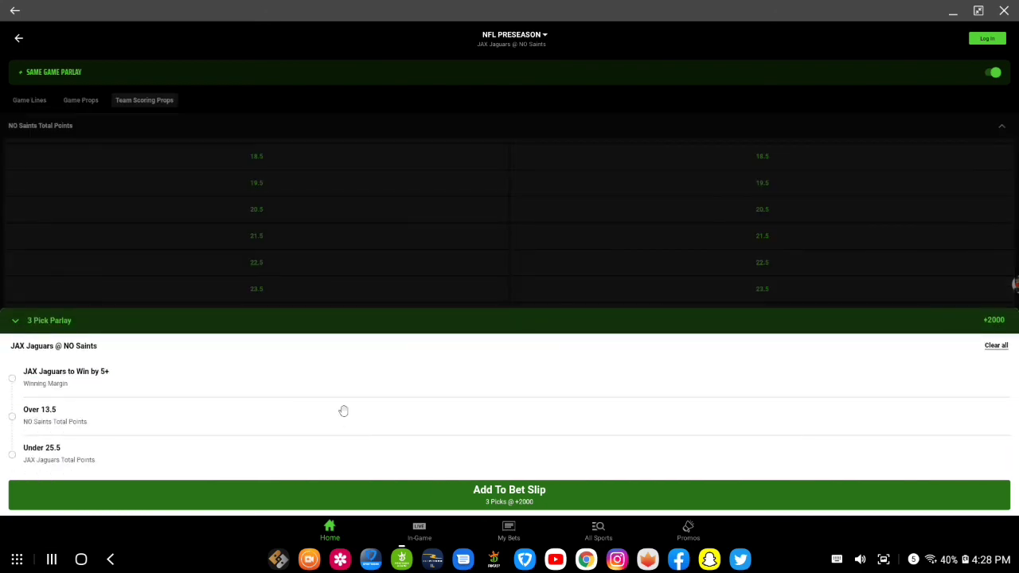
mouse_move(289, 423)
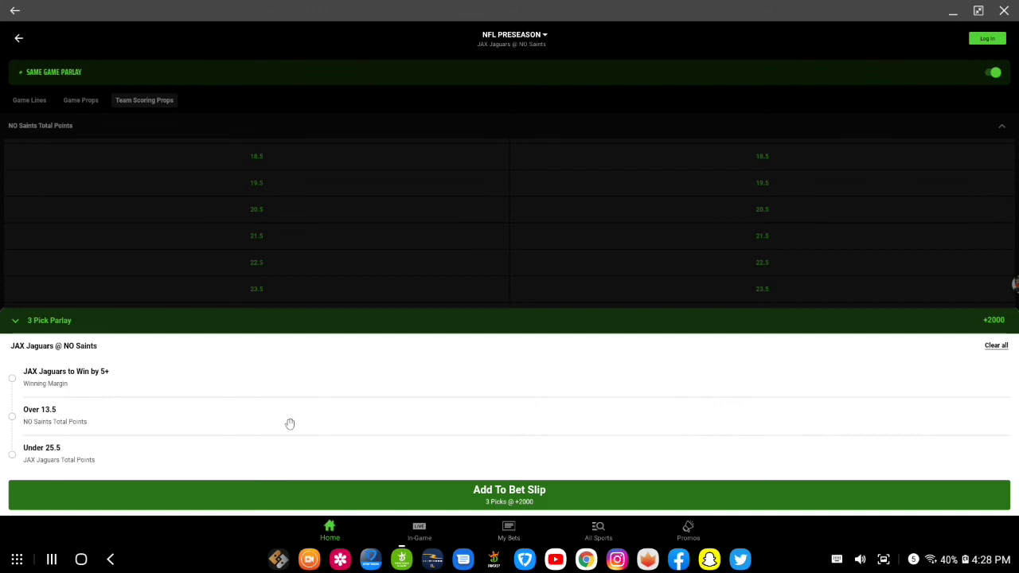
mouse_move(72, 420)
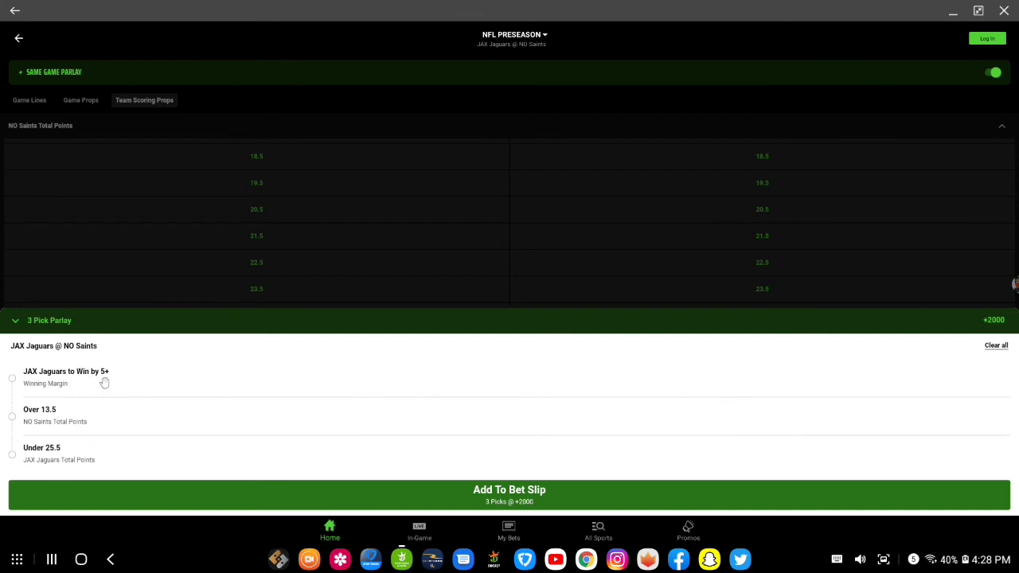
mouse_move(50, 428)
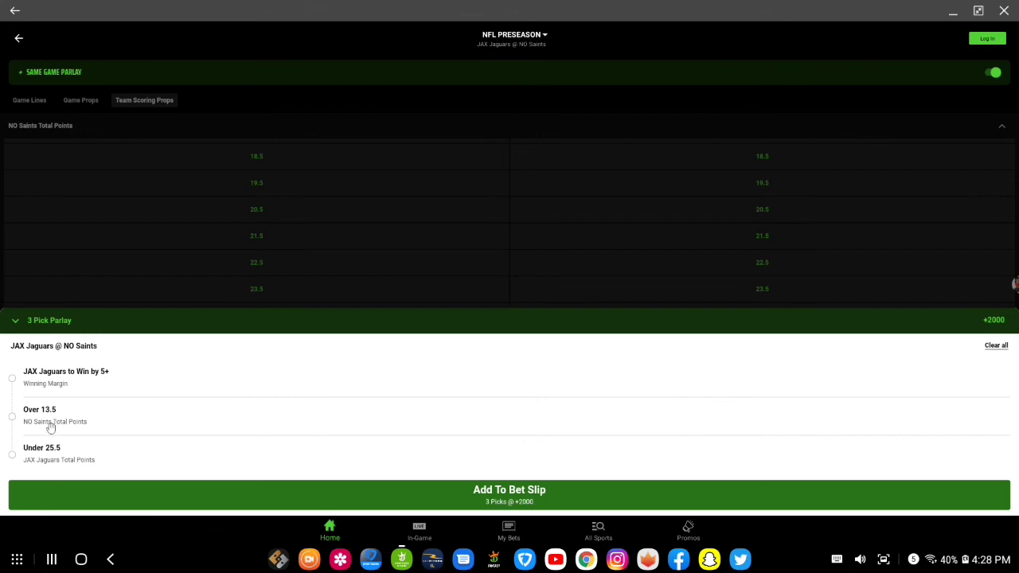
mouse_move(88, 444)
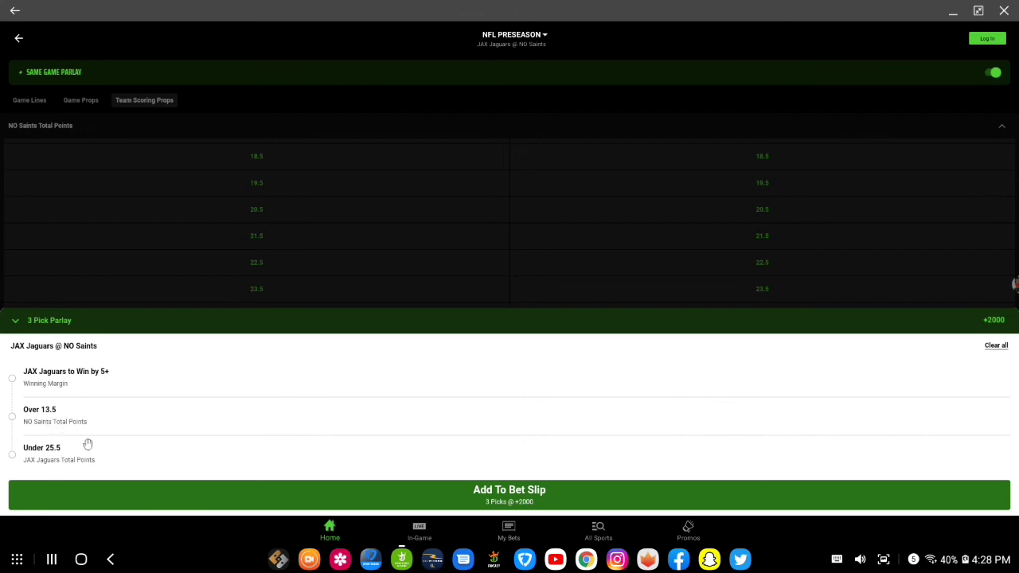
mouse_move(45, 470)
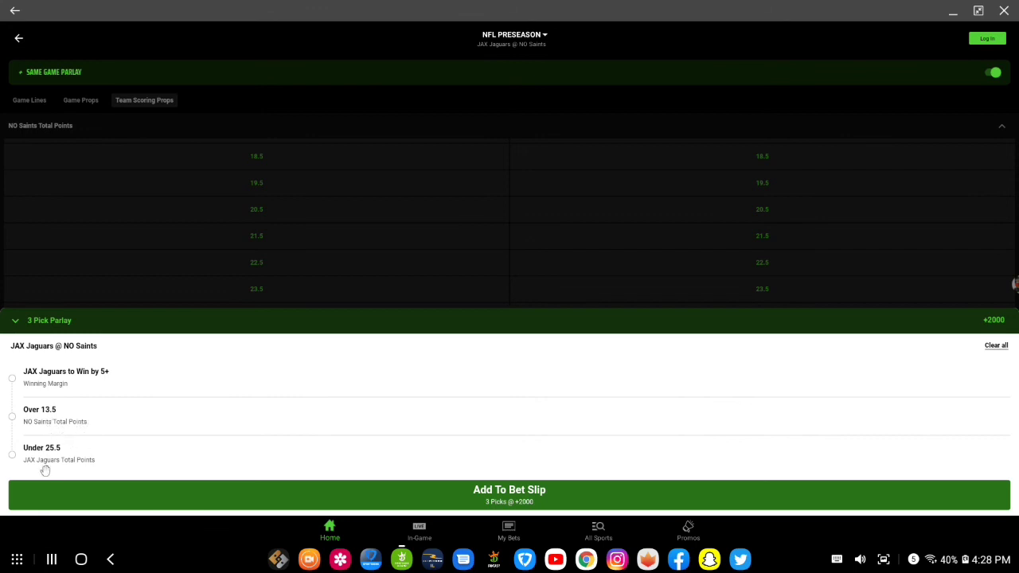
mouse_move(45, 464)
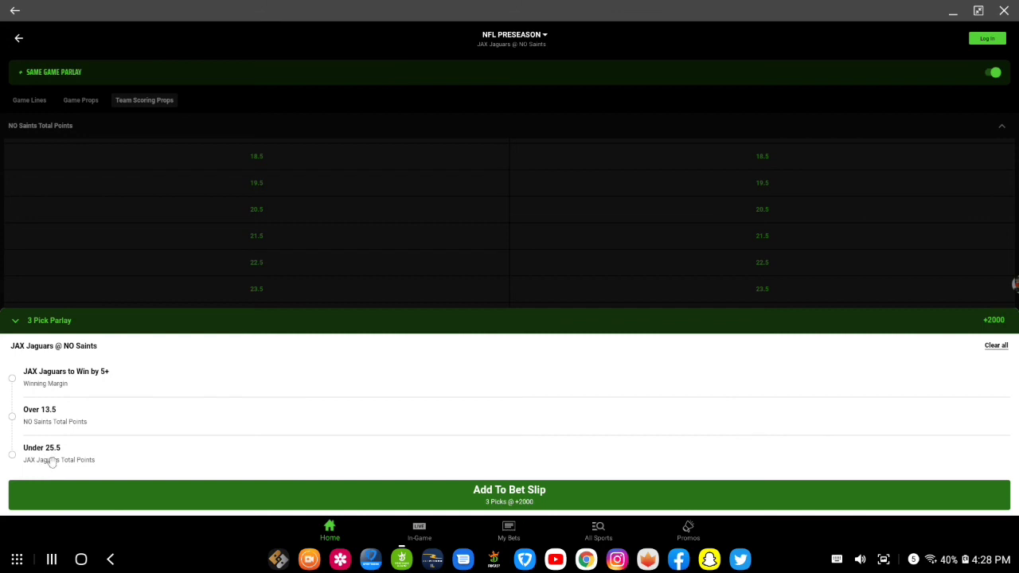
mouse_move(52, 460)
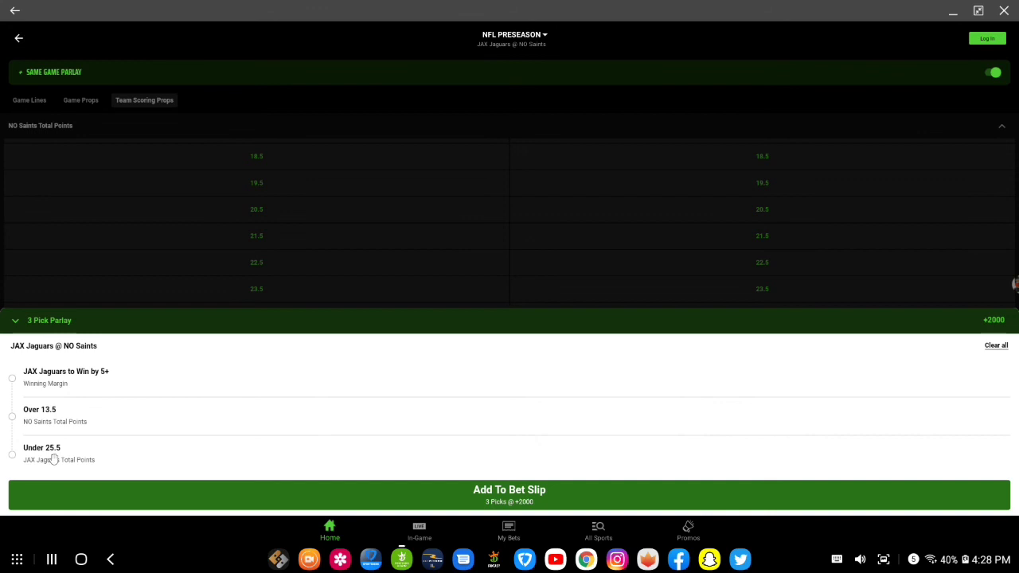
mouse_move(353, 448)
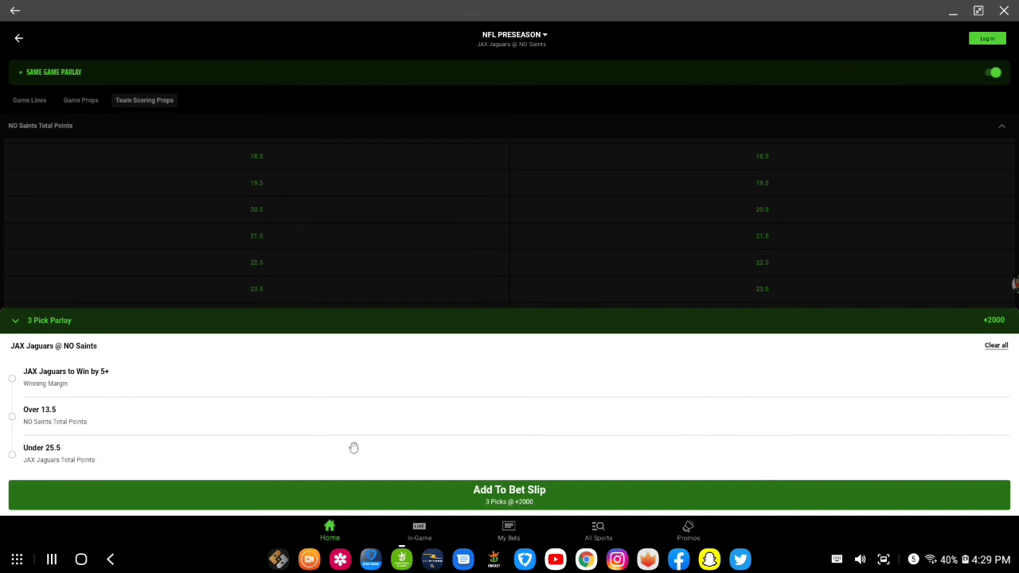
mouse_move(357, 445)
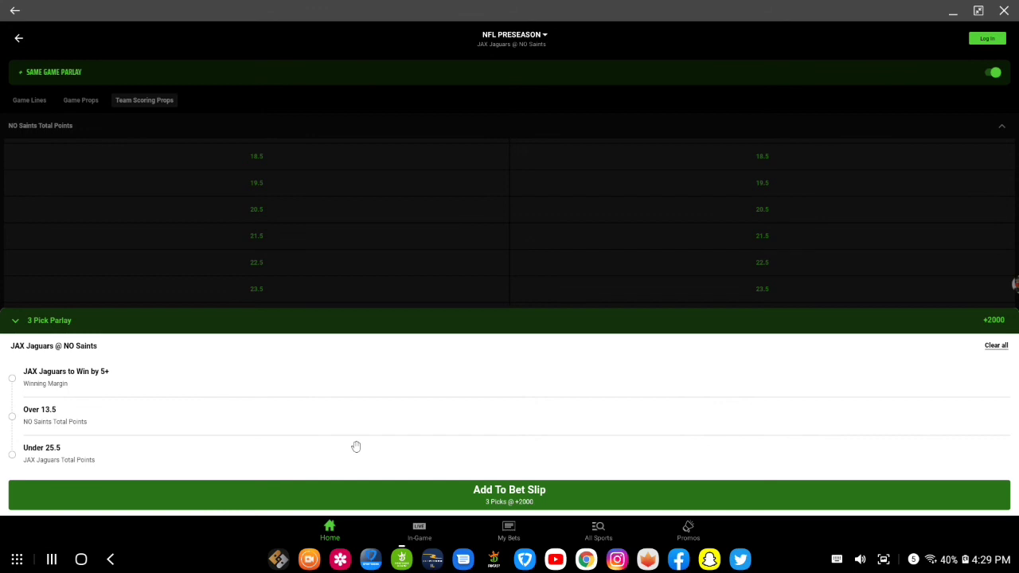
mouse_move(474, 416)
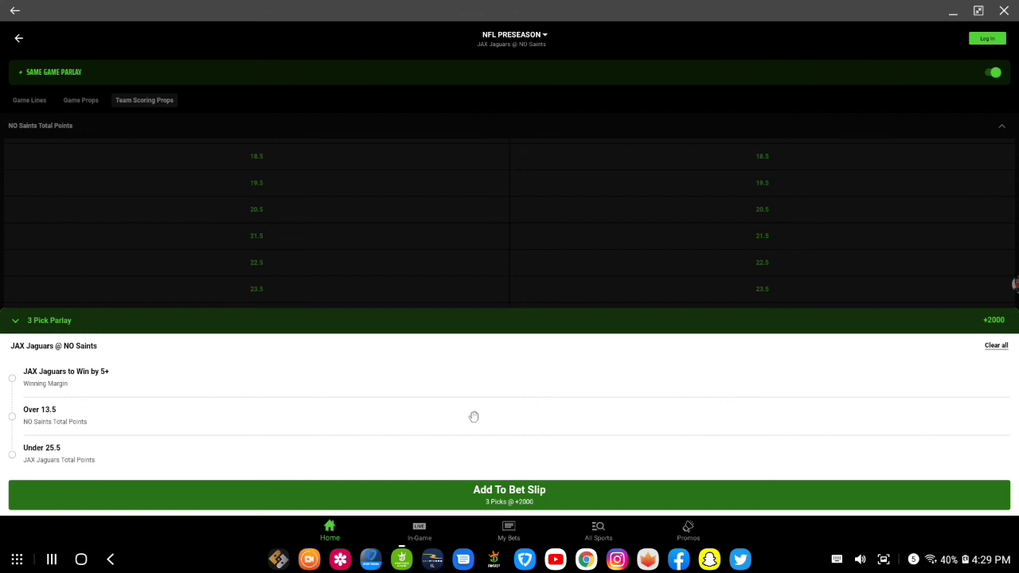
mouse_move(627, 377)
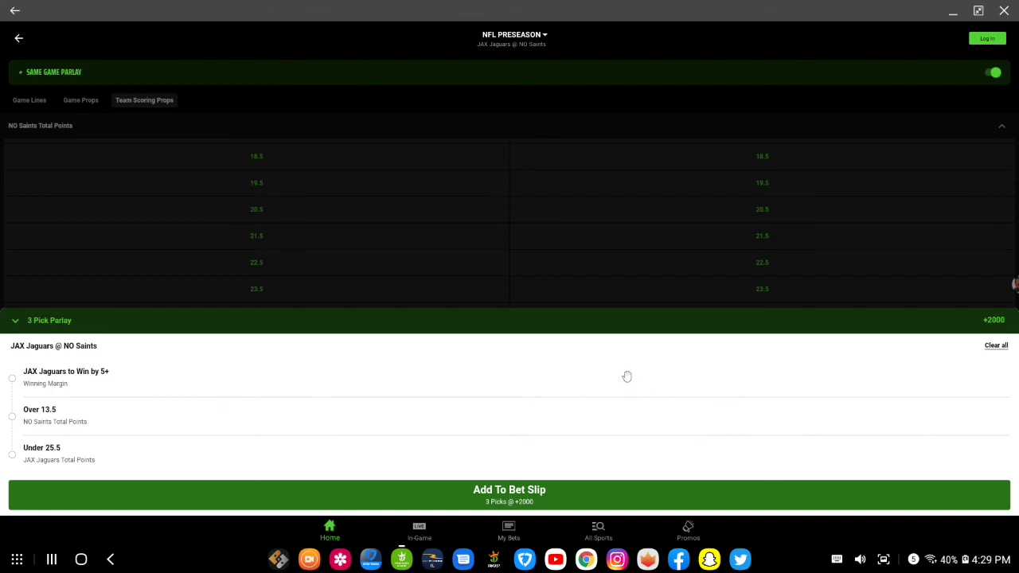
mouse_move(621, 372)
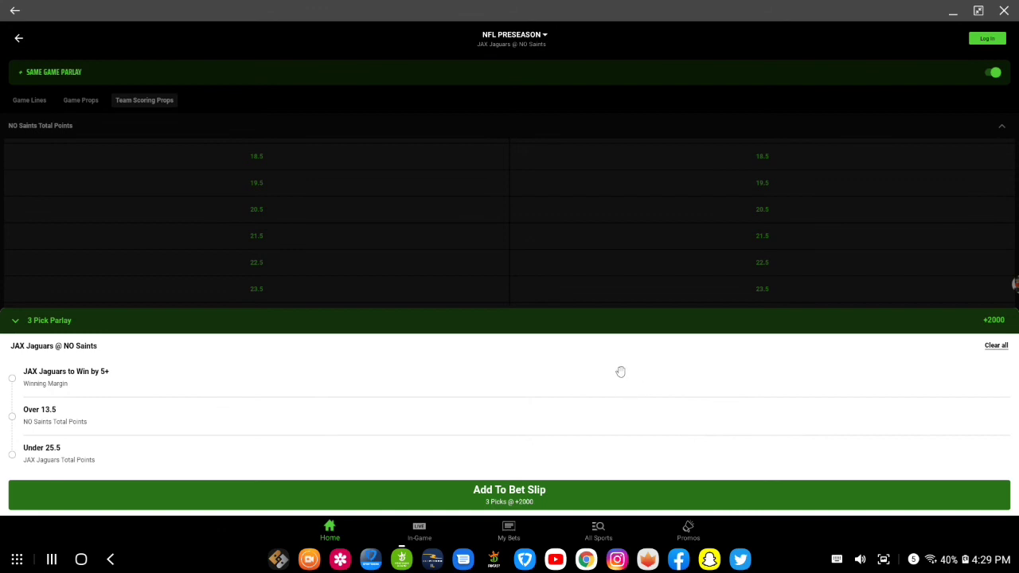
mouse_move(967, 332)
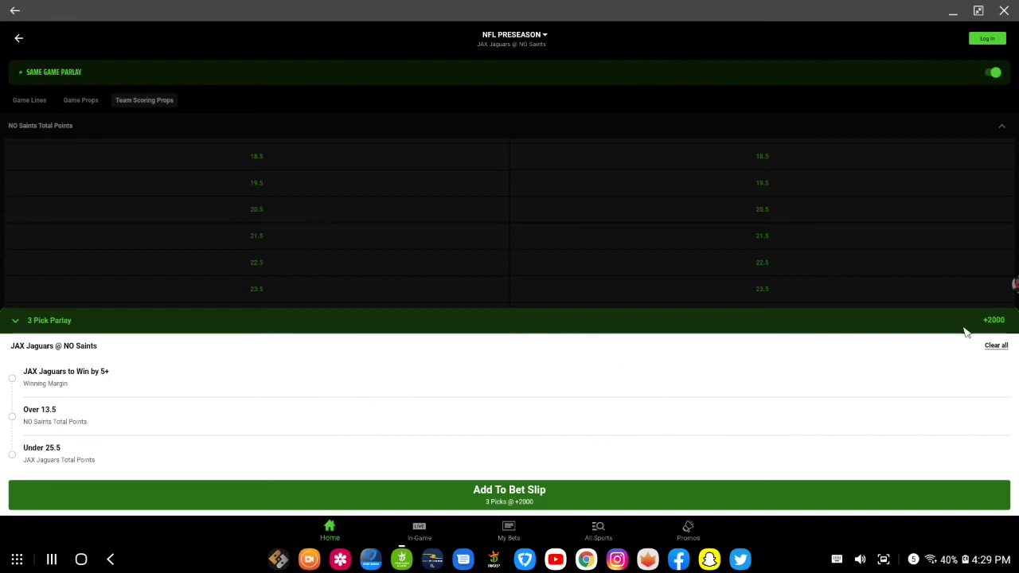
mouse_move(985, 301)
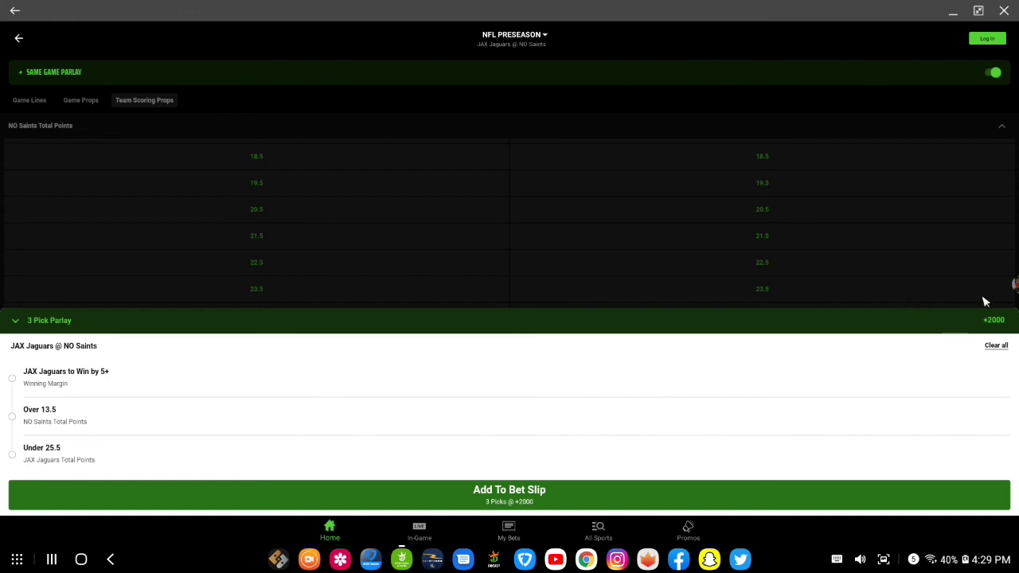